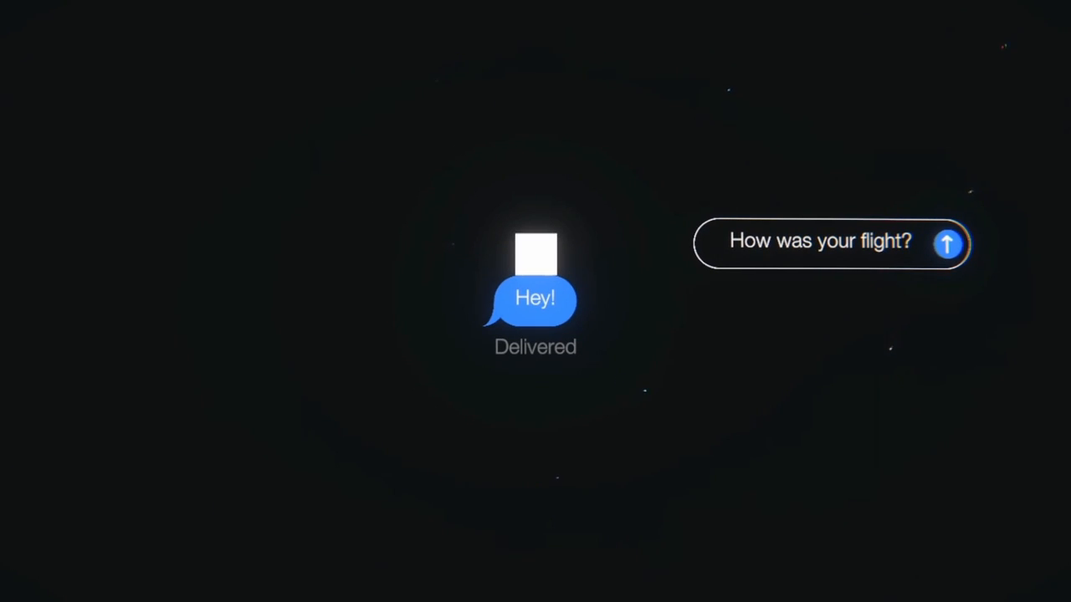
# Step: Send 'How was your flight?' and the next offered reply in the opening chat
pyautogui.click(948, 245)
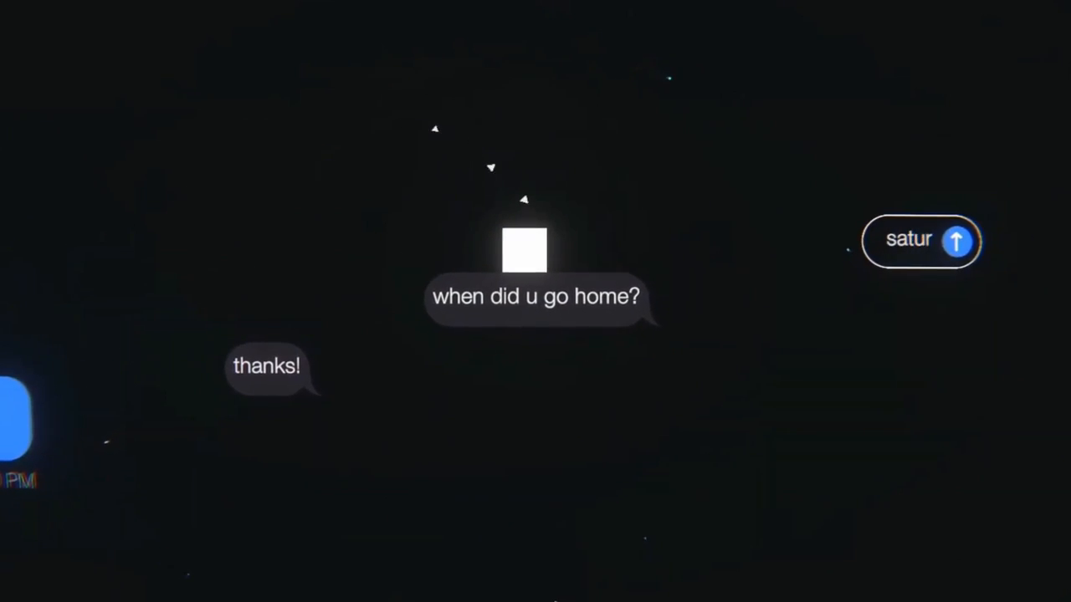
pyautogui.click(959, 241)
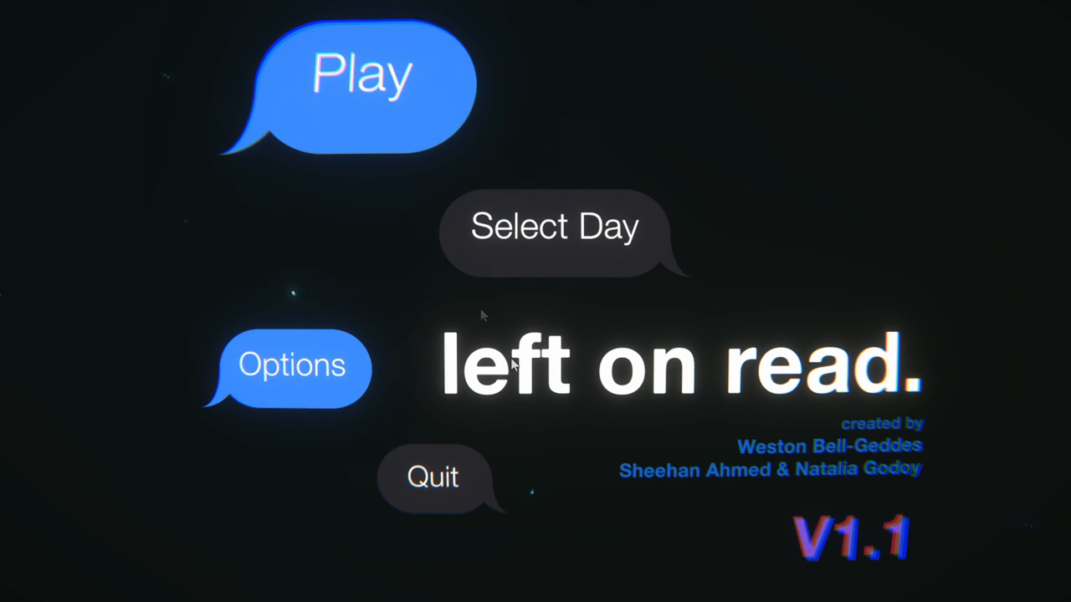
pyautogui.moveTo(512, 292)
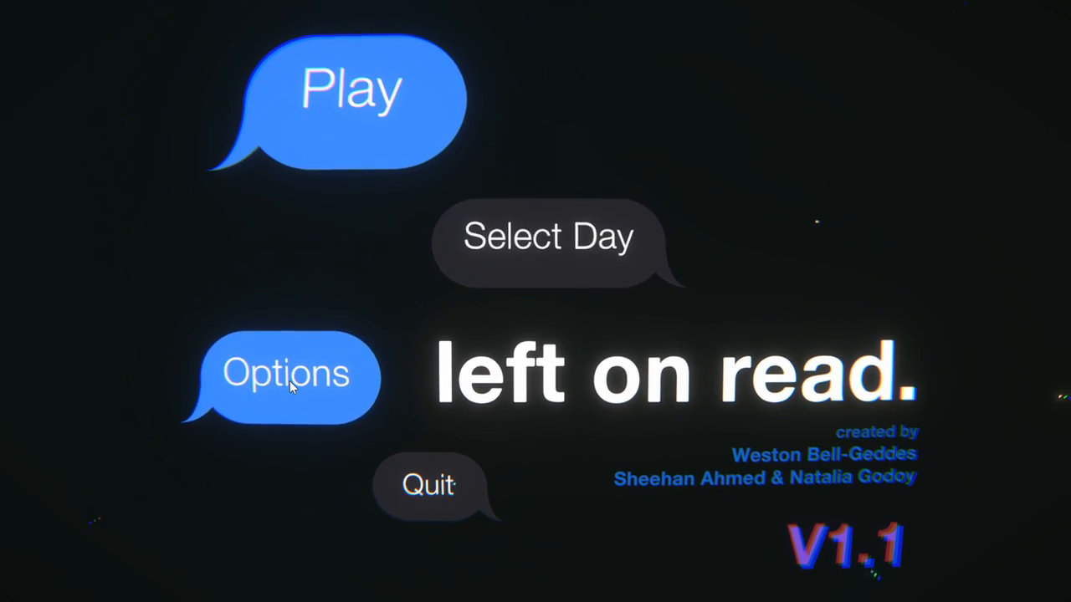
# Step: View the audio sliders in Options, go back to the title menu, and start Play
pyautogui.click(284, 376)
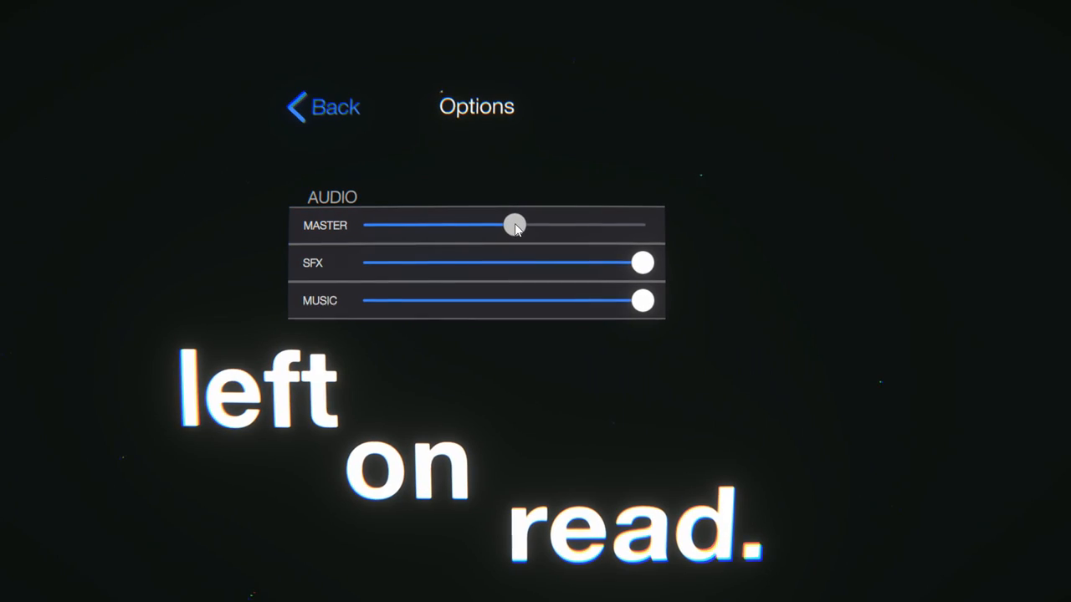
pyautogui.click(322, 108)
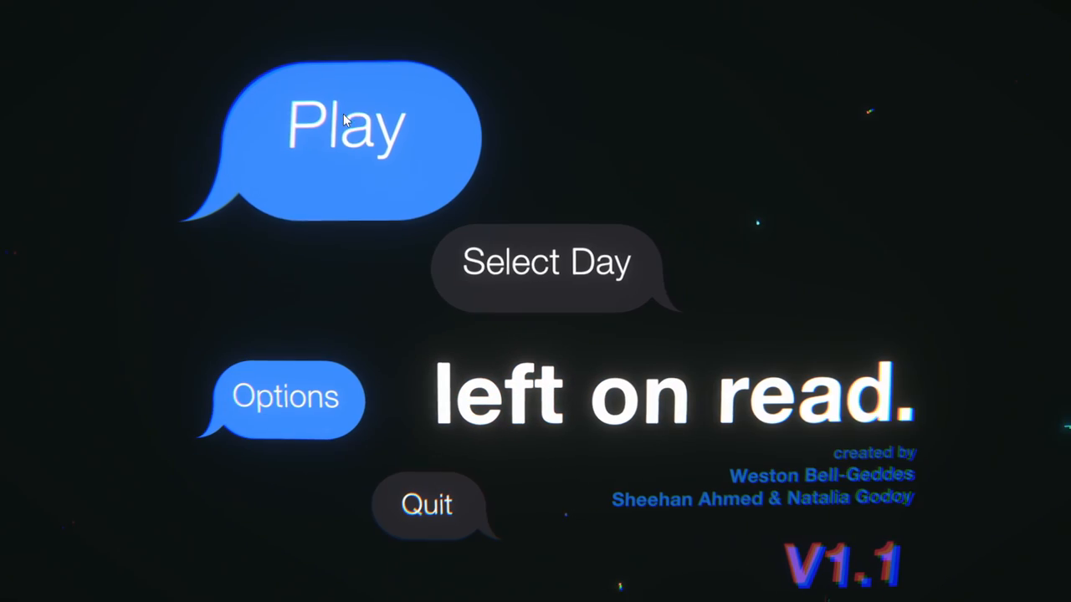
pyautogui.click(349, 125)
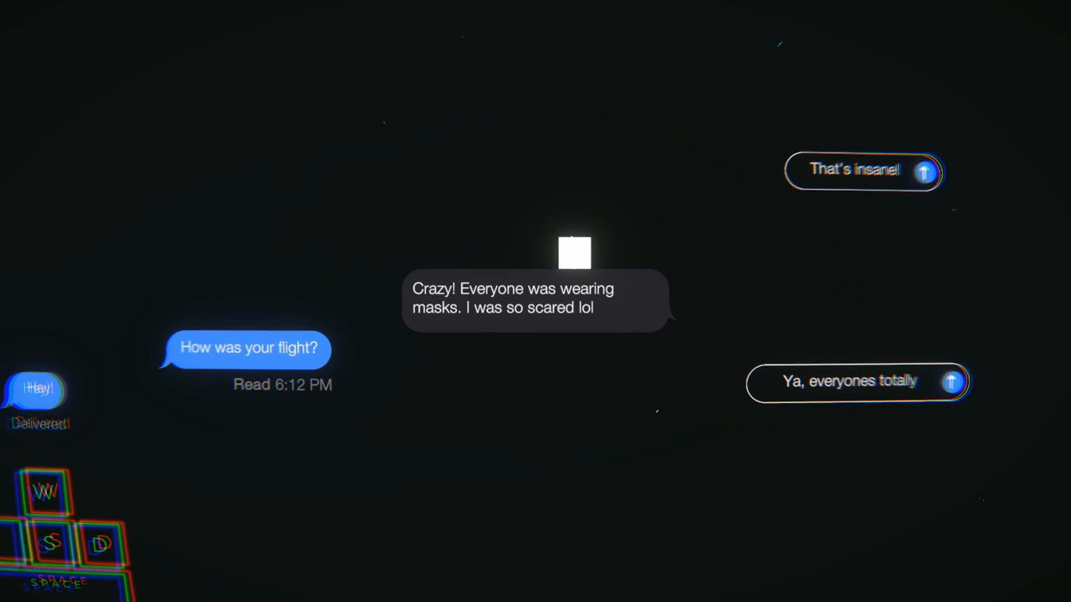
# Step: Send 'everyones totally overreacting about all of' and the joking 'hoax by the democrats' reply
pyautogui.write('overreacting about all of')
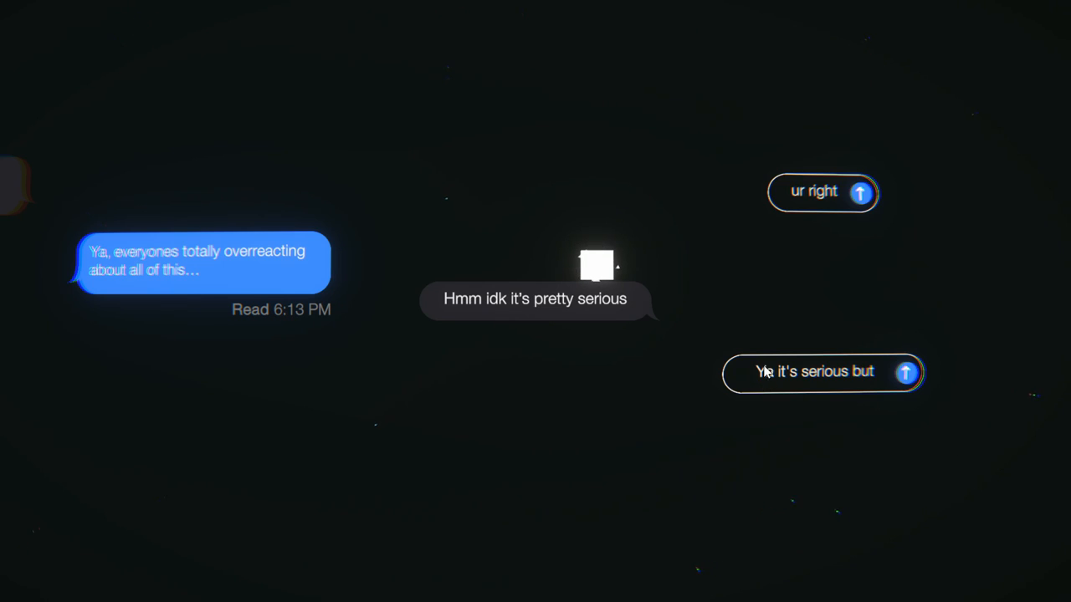
pyautogui.moveTo(797, 199)
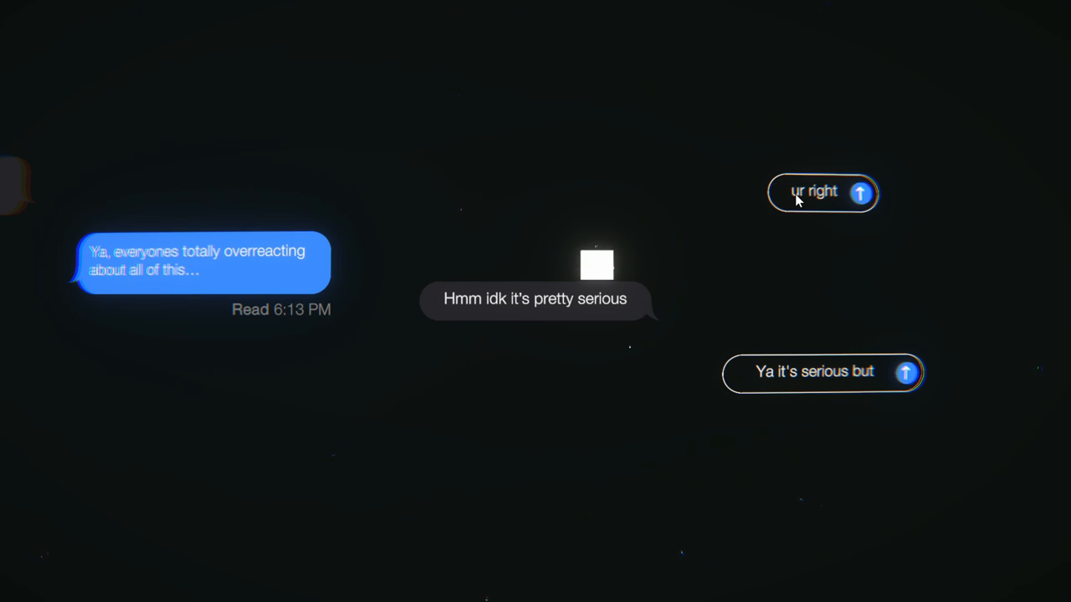
pyautogui.moveTo(688, 182)
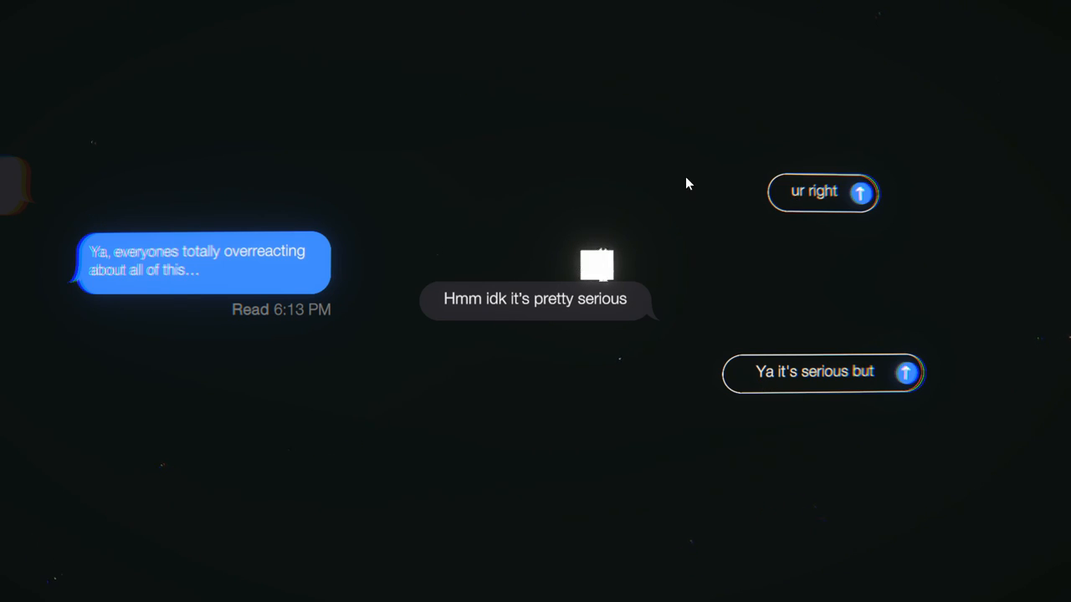
pyautogui.moveTo(822, 202)
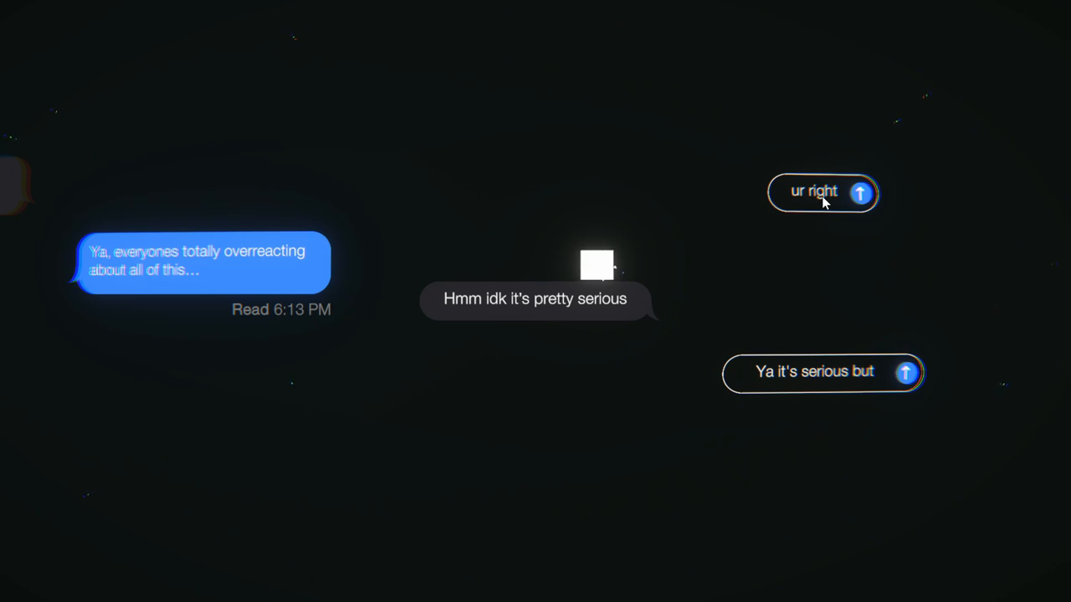
pyautogui.moveTo(760, 371)
pyautogui.write(' I still feel like this thing is all a h')
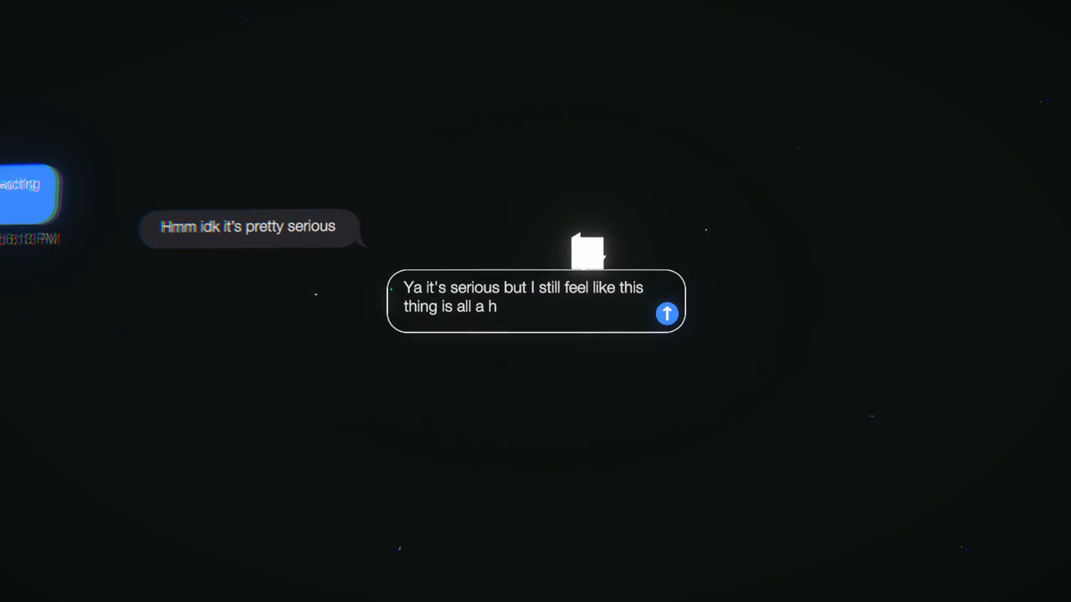
pyautogui.write('oax by the democrats')
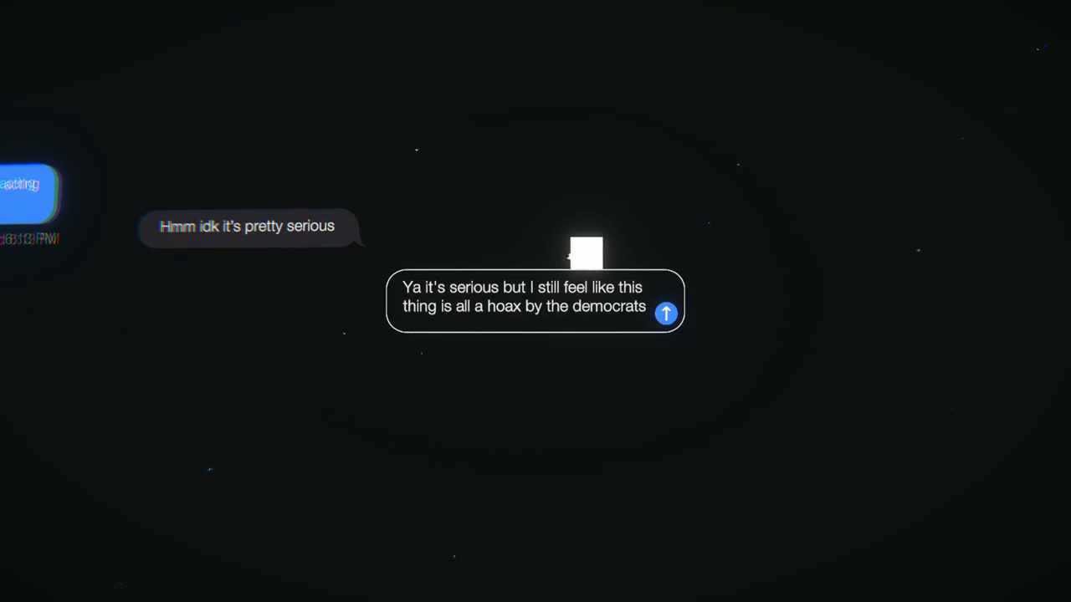
pyautogui.write('... just kidding h')
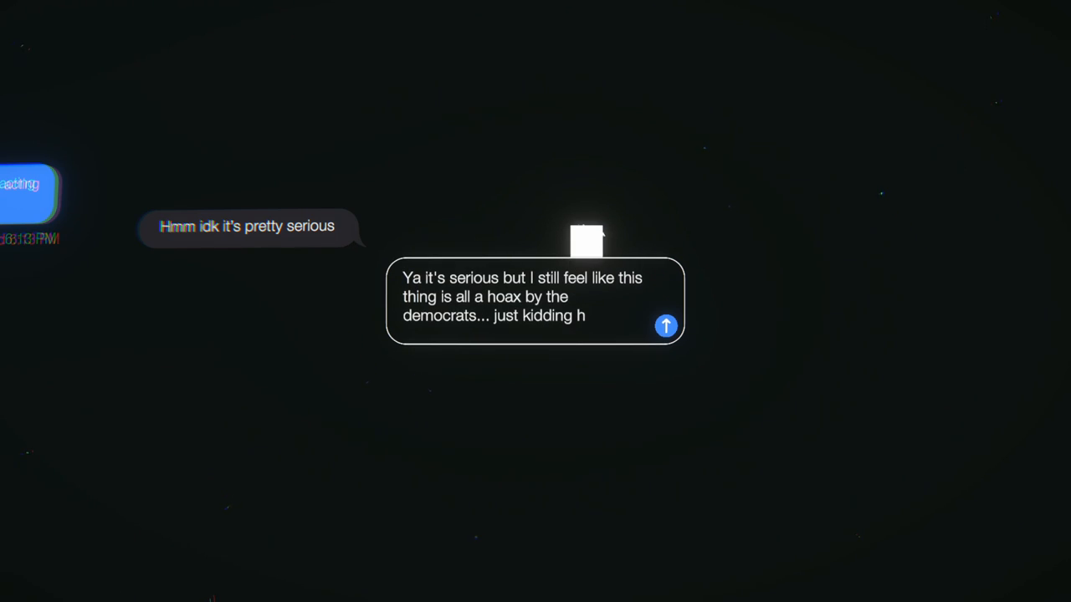
pyautogui.click(664, 325)
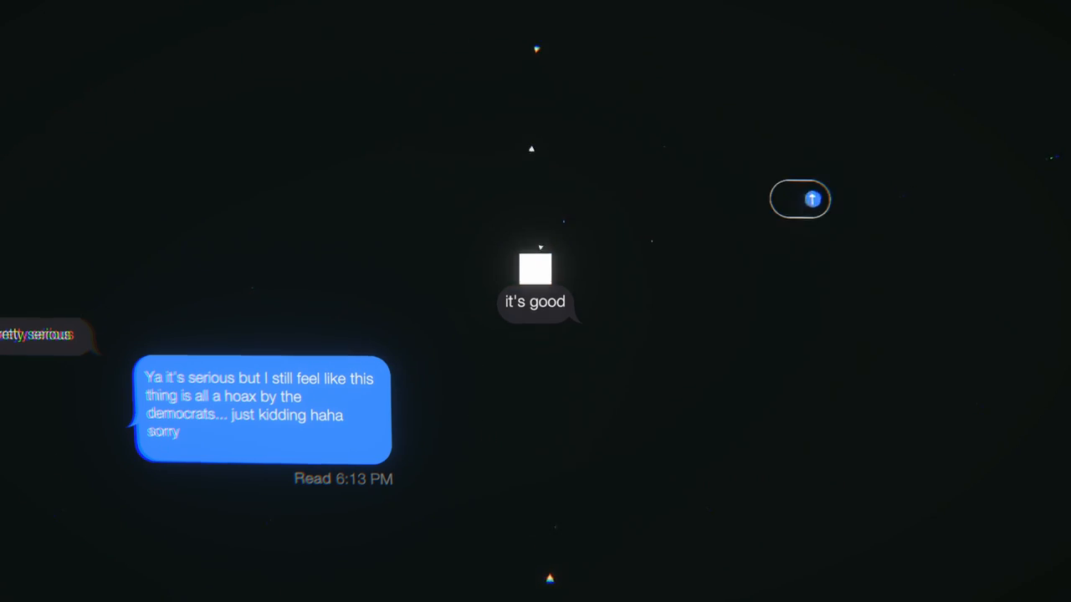
# Step: Send the question about their parents and 'cool! have you seen any of your friends yet?'
pyautogui.write('i miss you already')
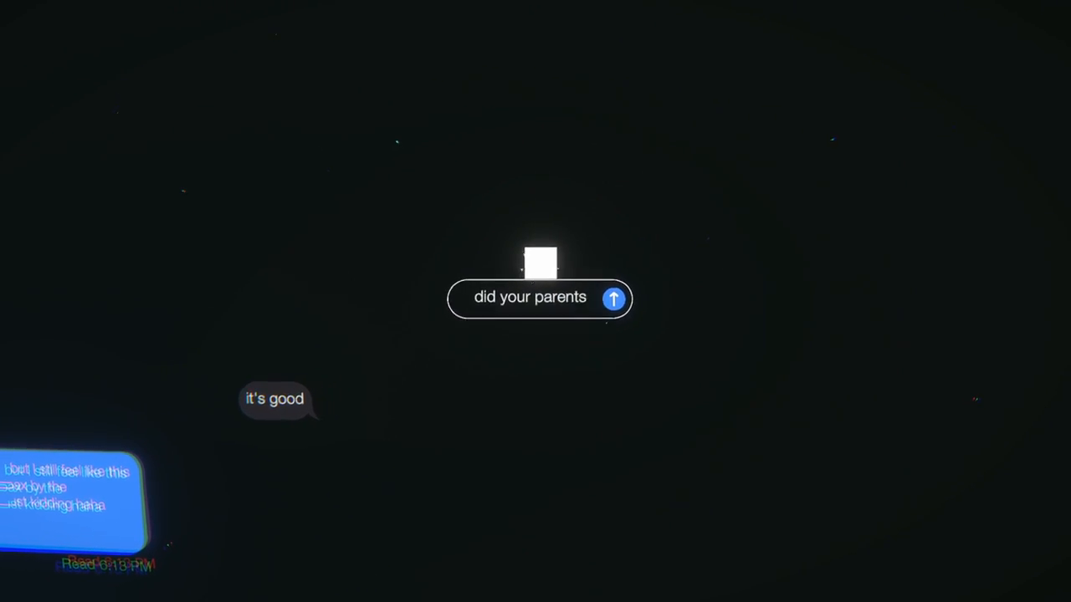
pyautogui.click(614, 297)
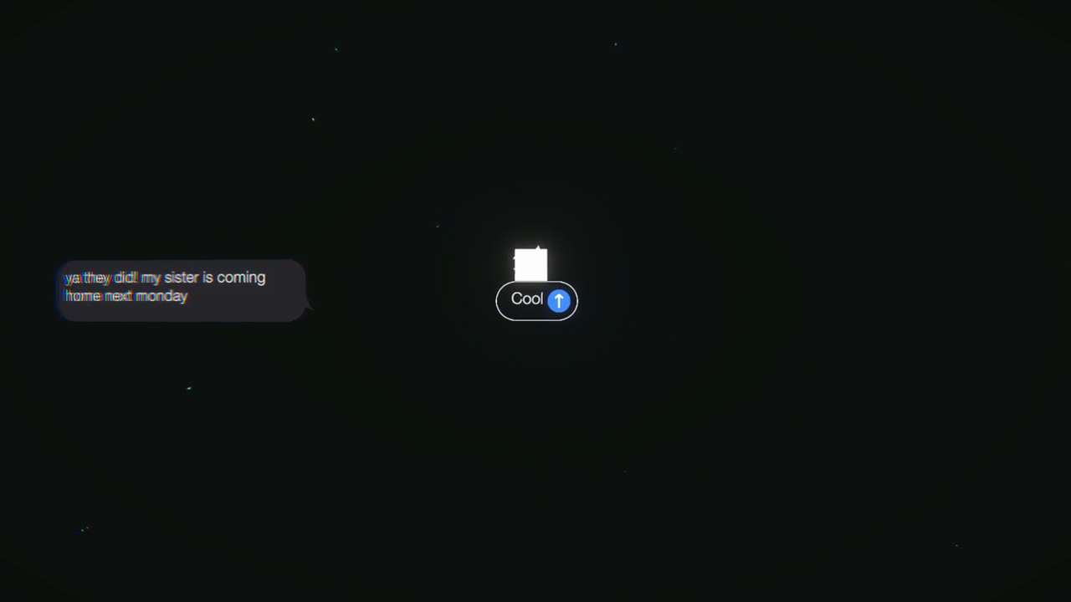
pyautogui.write('cool! have you seen any of your friends yet?')
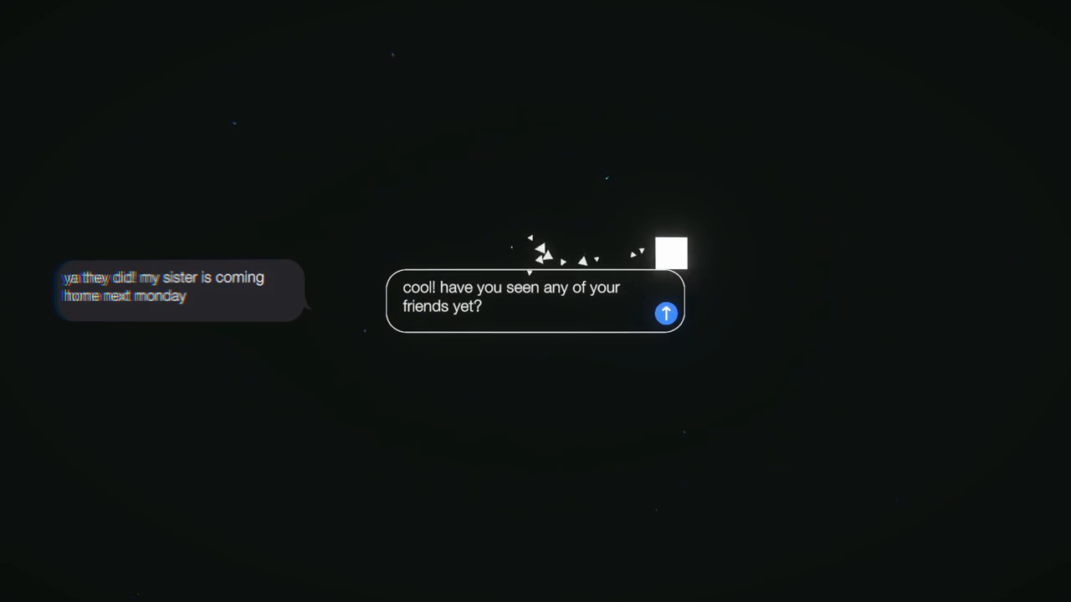
pyautogui.click(665, 313)
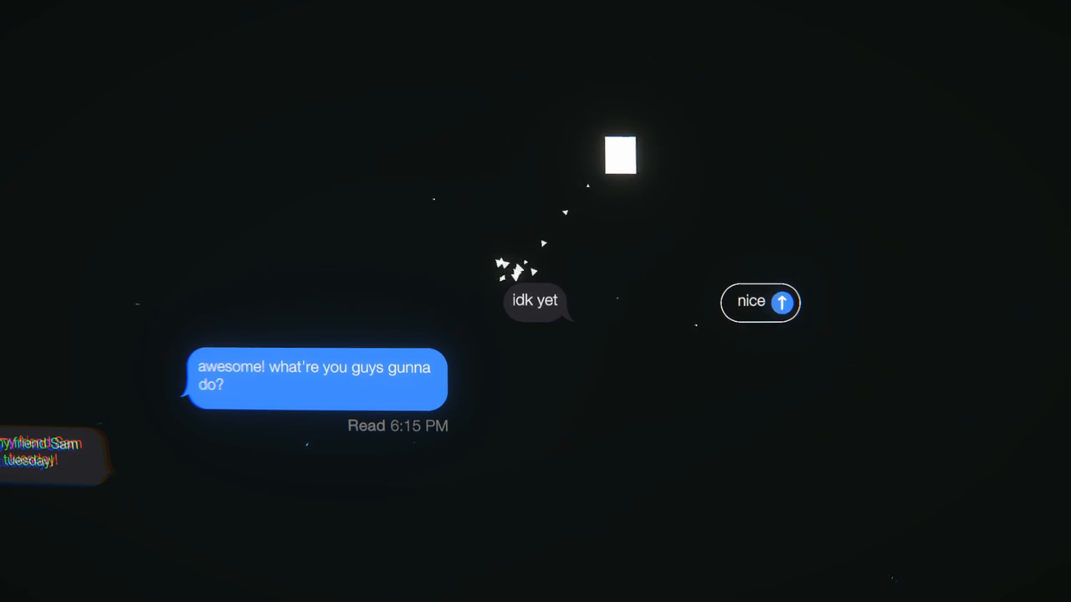
# Step: Send 'nice', then type the 'Waaa??? So' timezone reply and 'gn :)'
pyautogui.click(781, 302)
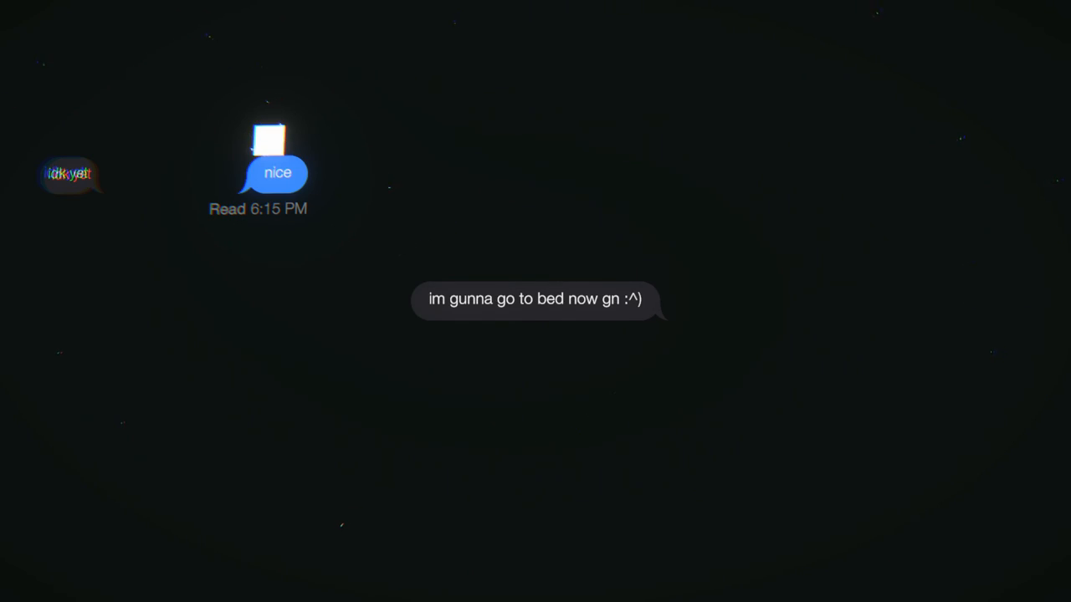
pyautogui.write('Waaa??? So')
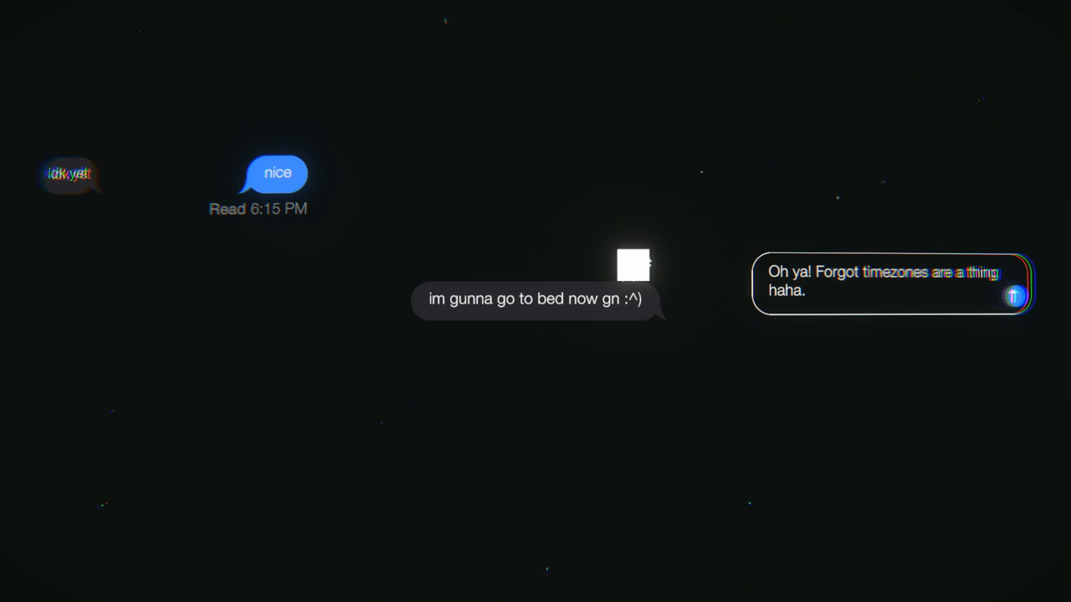
pyautogui.write('gn :)')
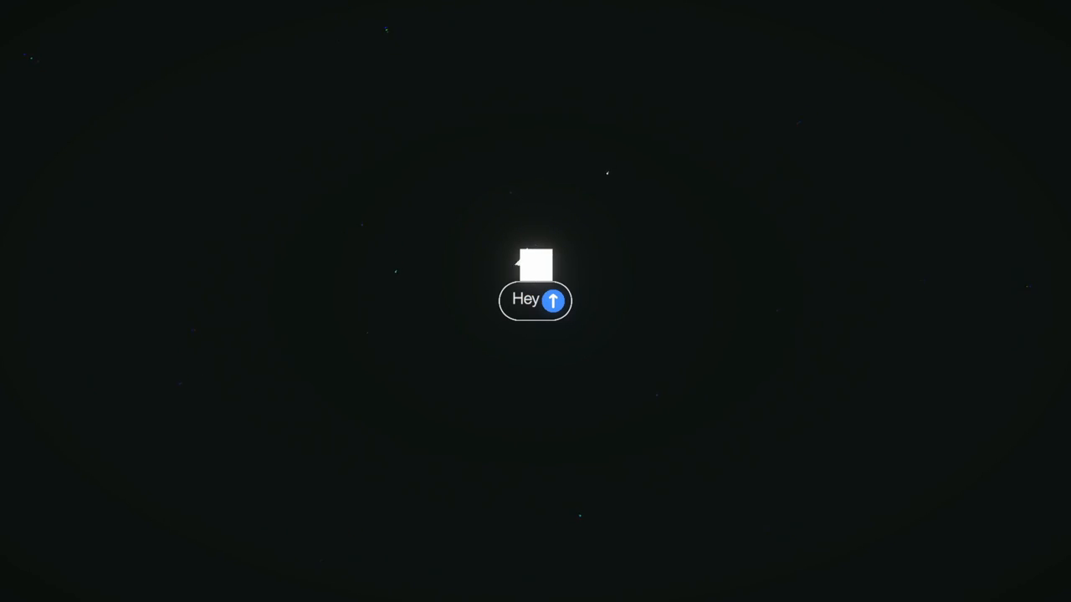
# Step: Send 'Hey' and 'How's it goin?', then type the stay-at-home order reply ending ':/'
pyautogui.click(552, 300)
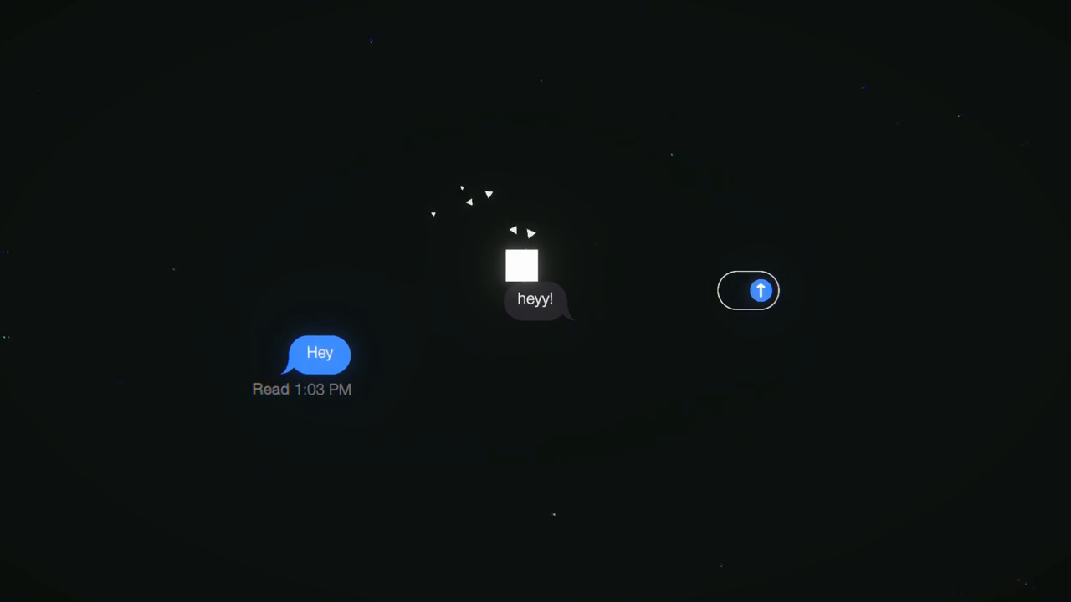
pyautogui.write("How's it goin?")
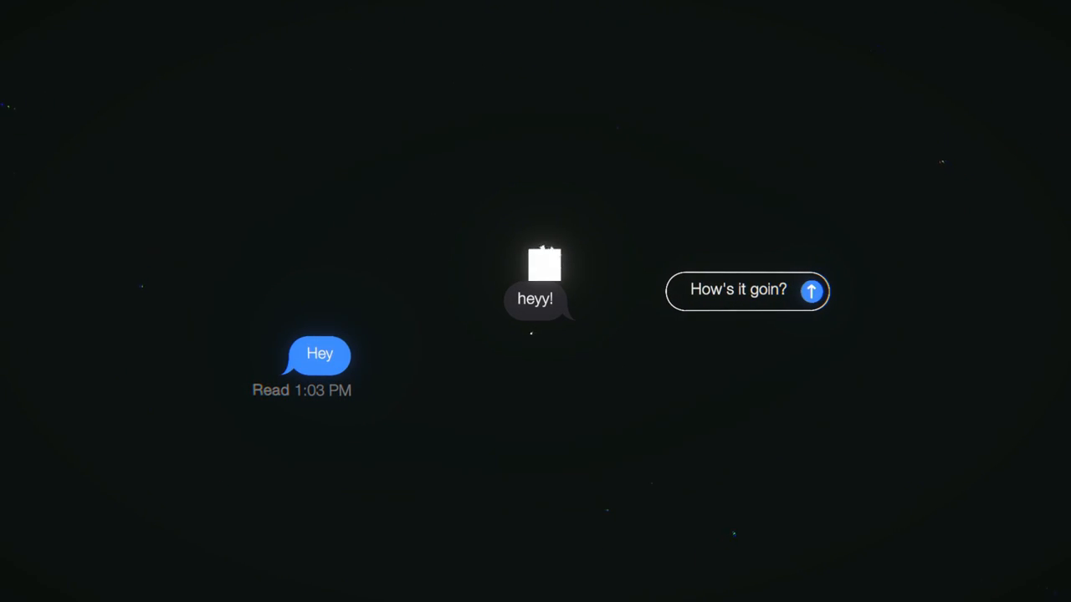
pyautogui.click(811, 291)
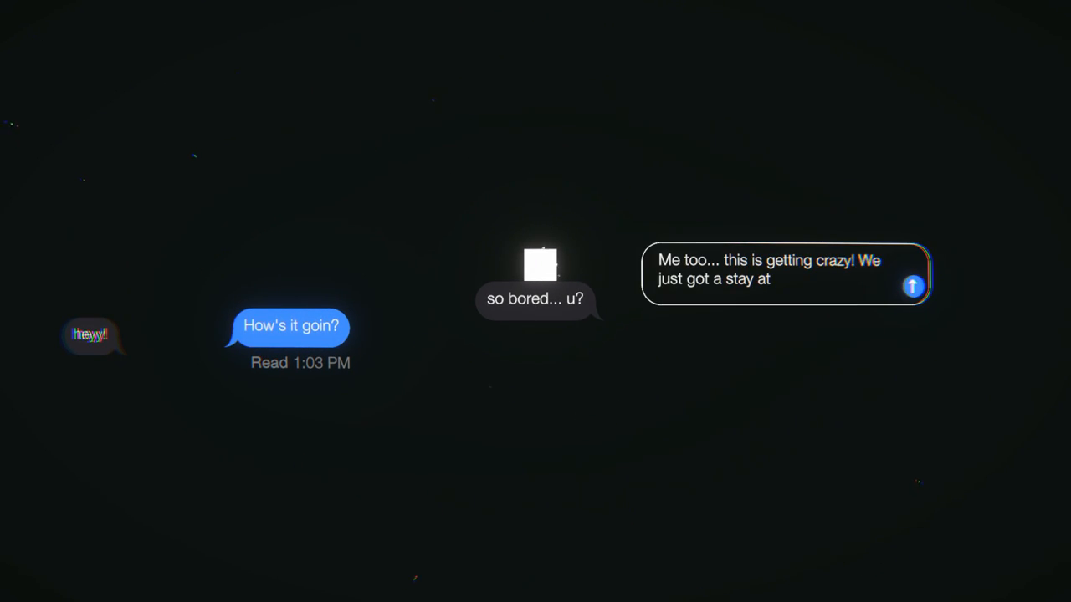
pyautogui.write('home order')
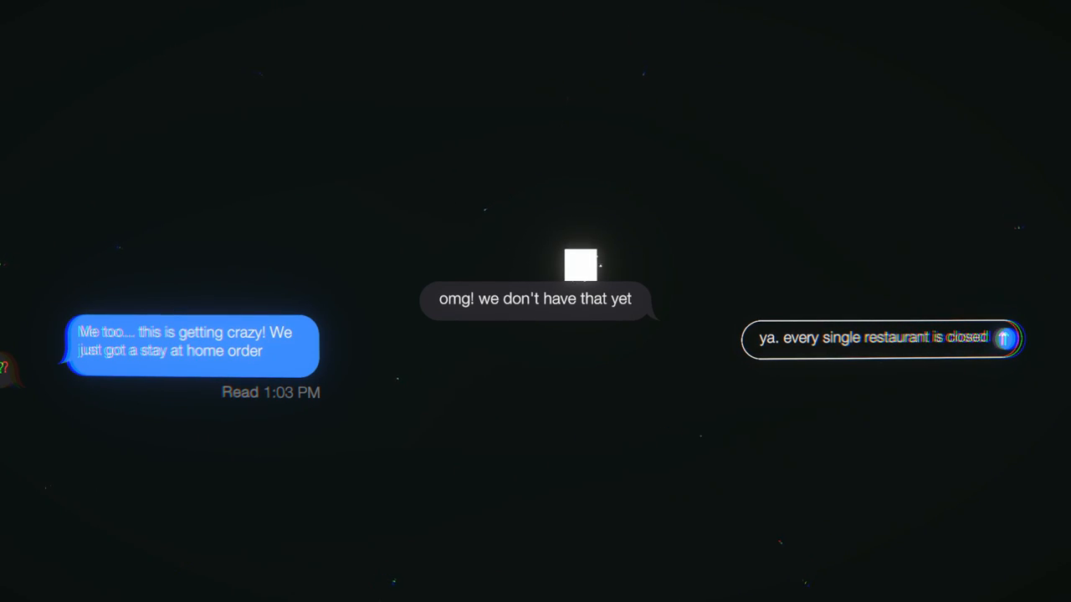
pyautogui.write(':/')
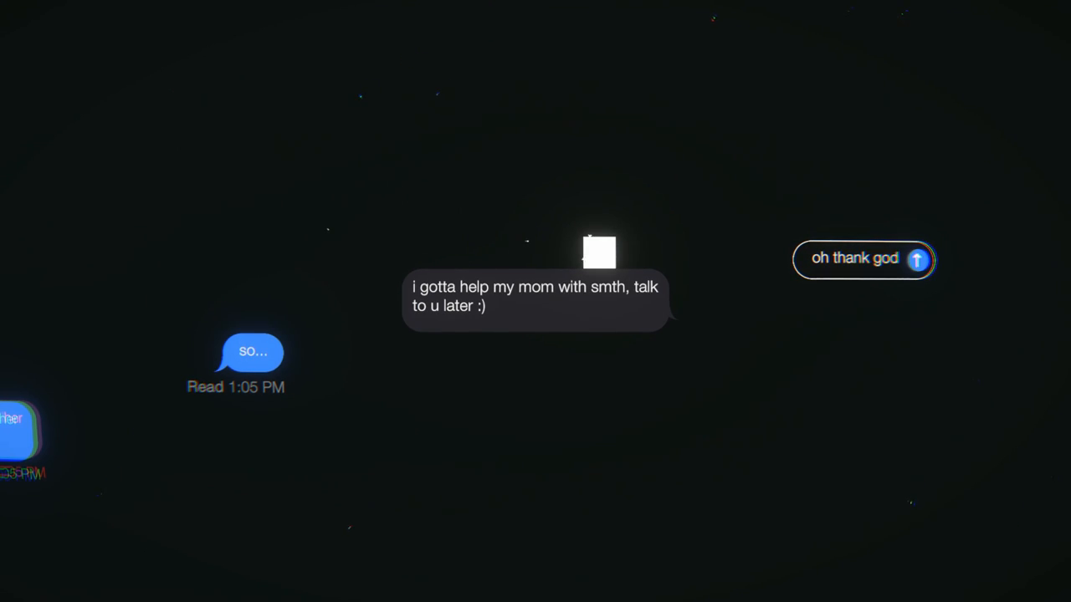
# Step: Type and send 'okay, see ya' as the friend leaves to help their mom
pyautogui.write('okay, see y')
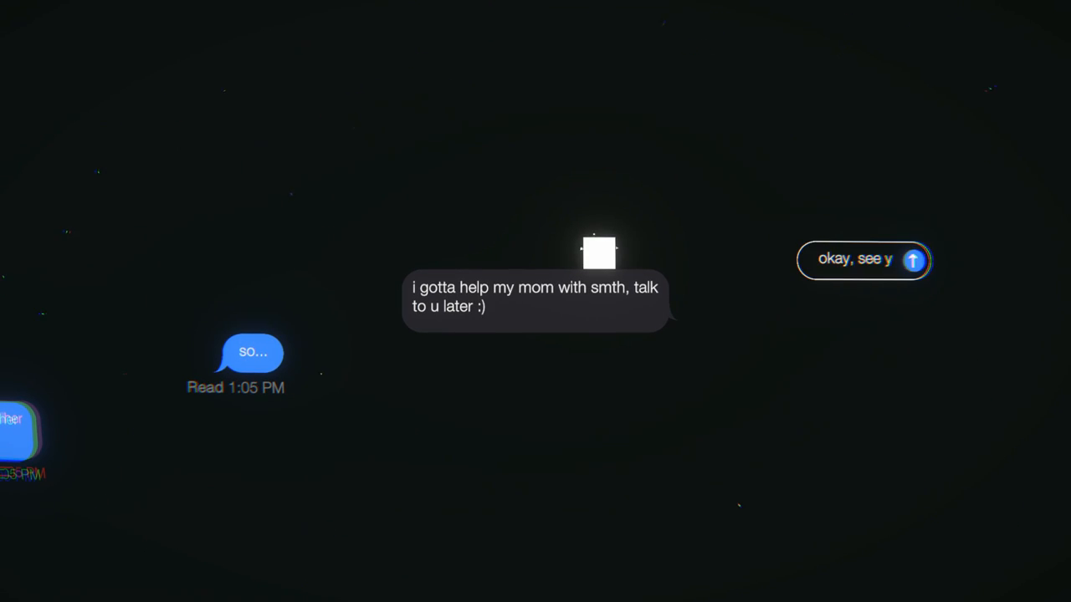
pyautogui.write('a')
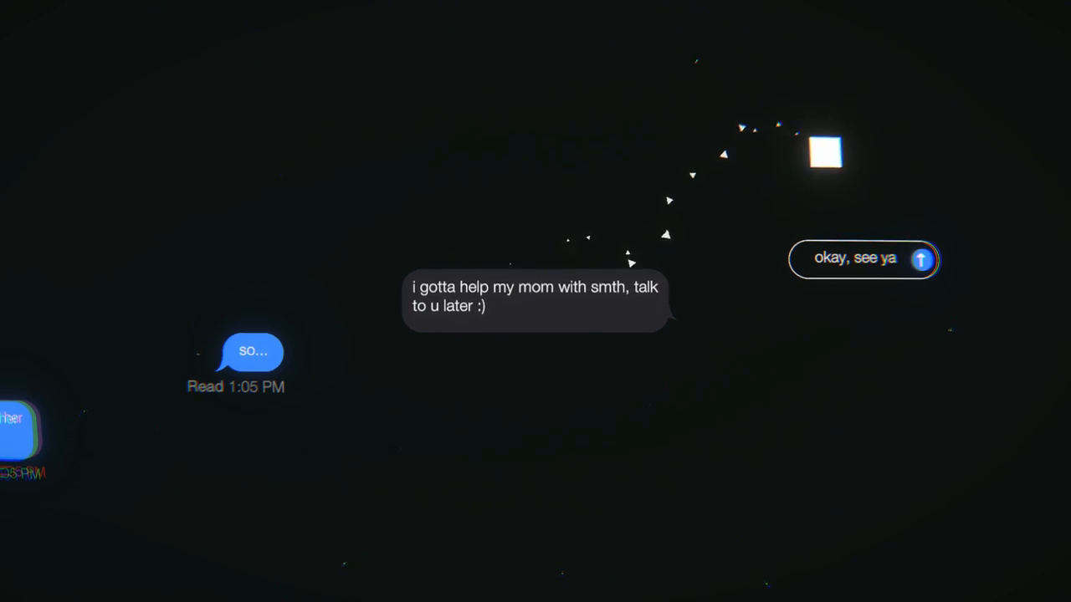
pyautogui.click(921, 259)
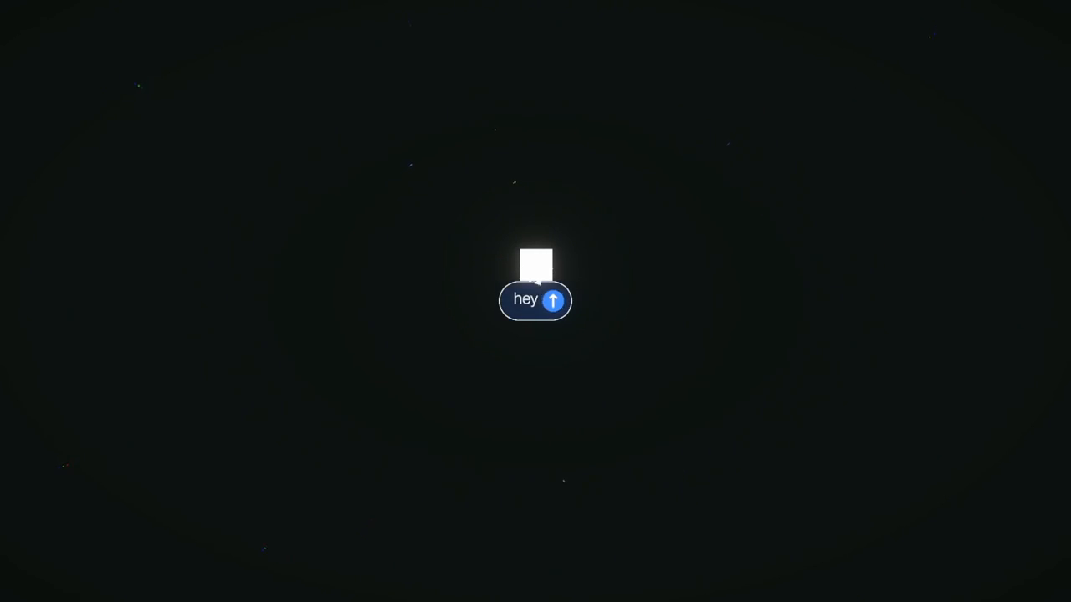
# Step: Send 'hey', 'how're you doin', 'just chillin, tryin to keep busy', and 'nice!! seen any good ones?'
pyautogui.click(557, 300)
pyautogui.write("how're you doin")
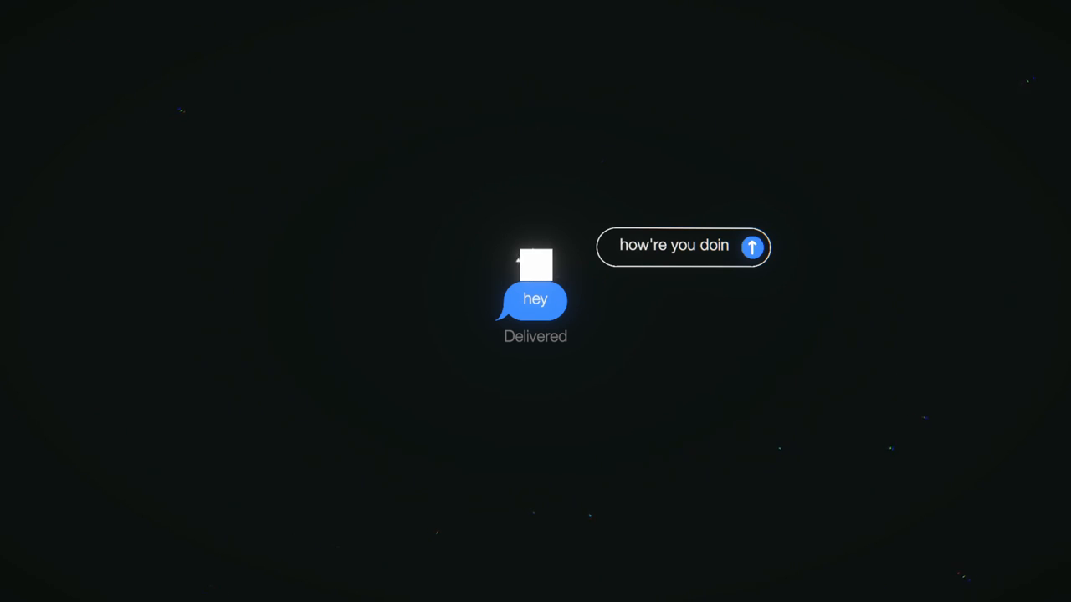
pyautogui.click(753, 247)
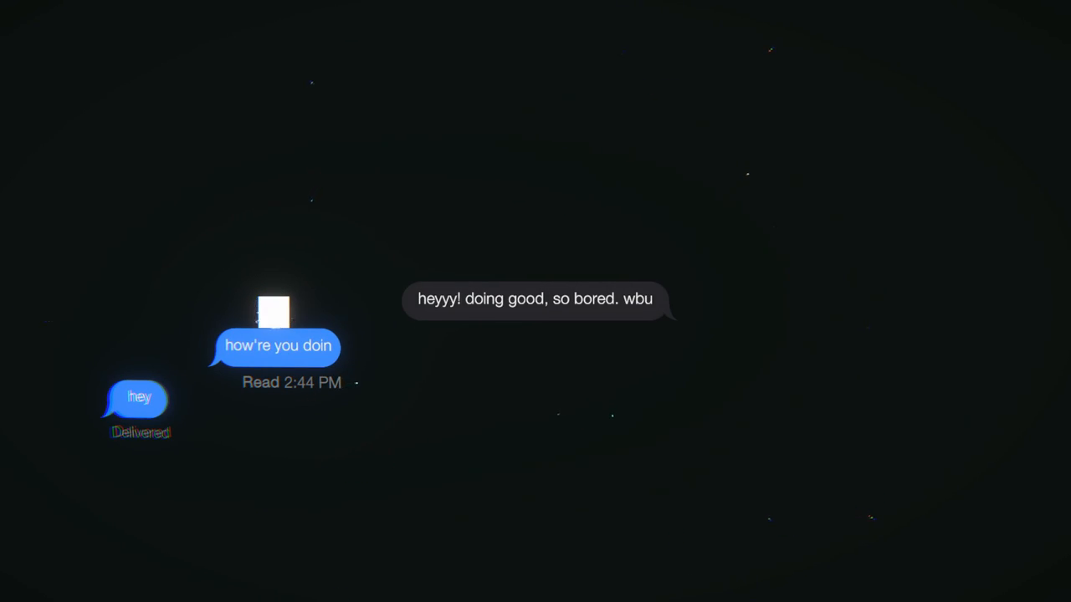
pyautogui.write('just chillin, tryin to keep')
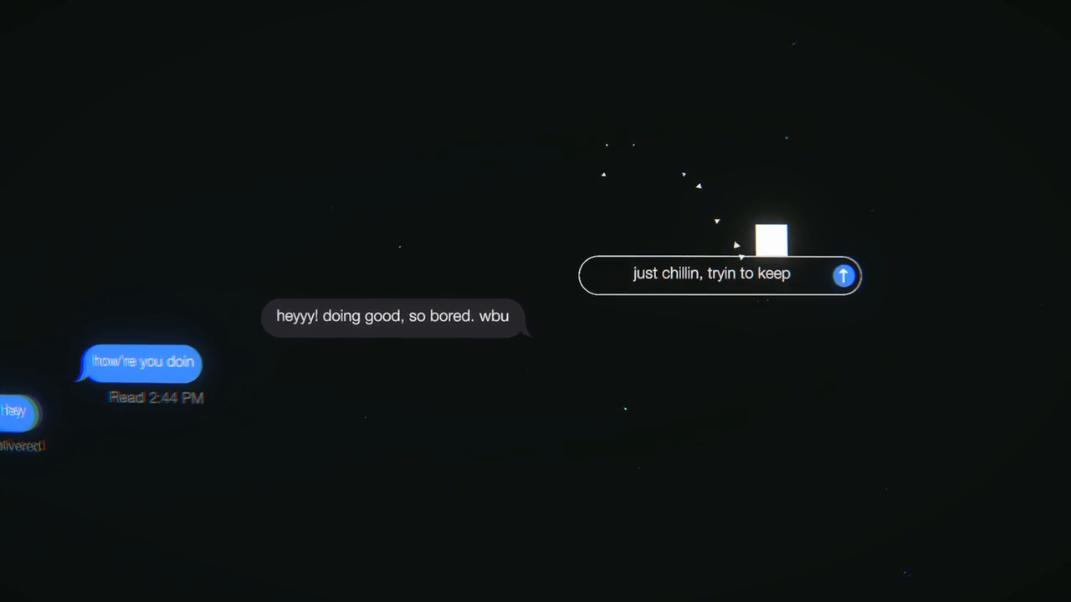
pyautogui.write('busy')
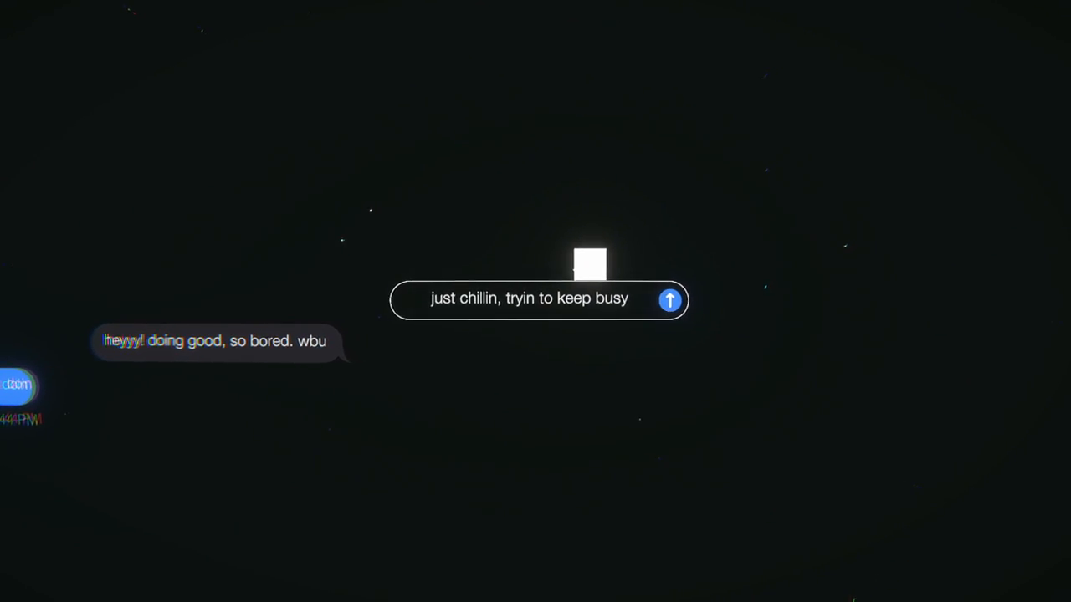
pyautogui.click(671, 300)
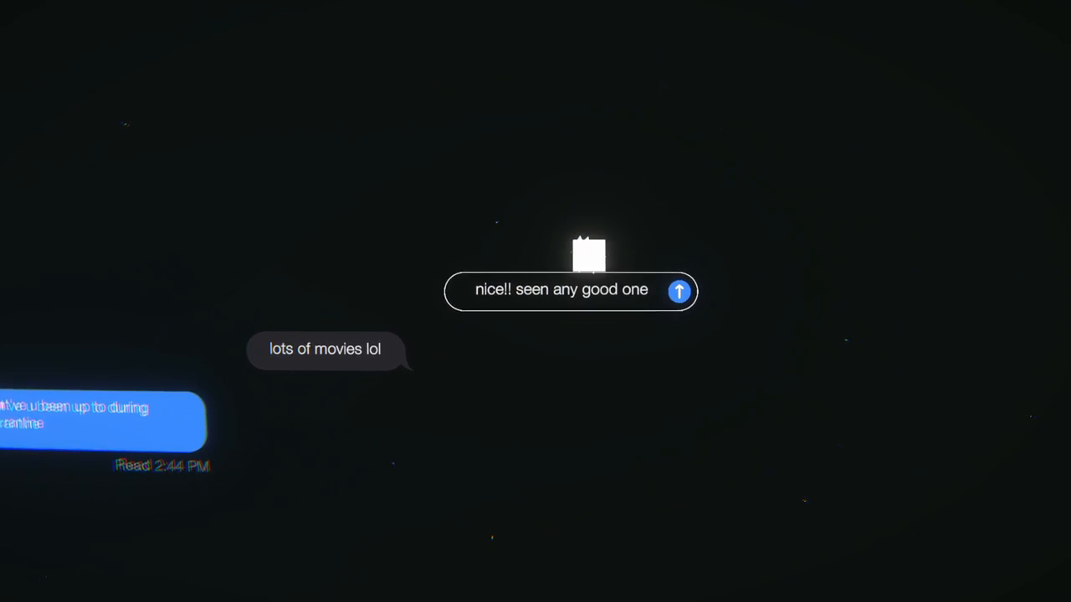
pyautogui.click(679, 292)
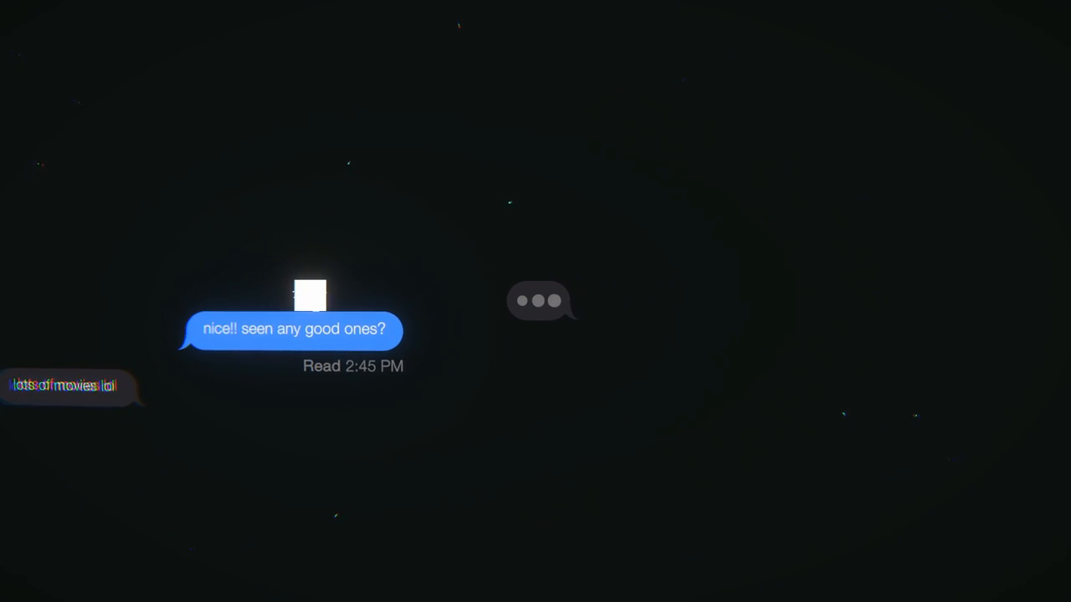
# Step: Send 'I LOVE Parasite!!', then type that classic horror special effects are so bad
pyautogui.write('I LOVE Parasite!! The cinematogra')
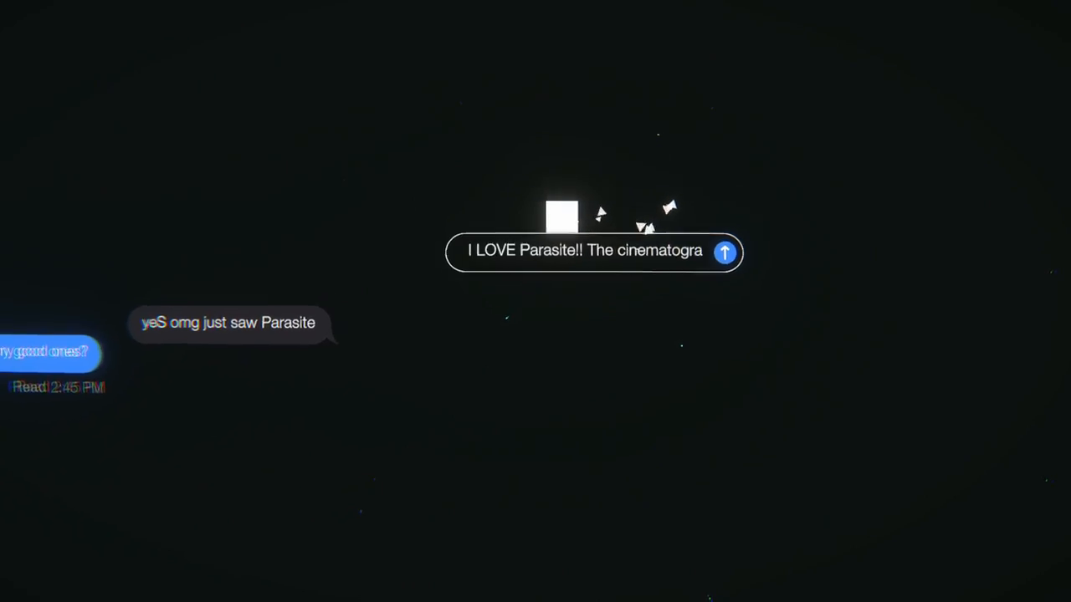
pyautogui.click(725, 252)
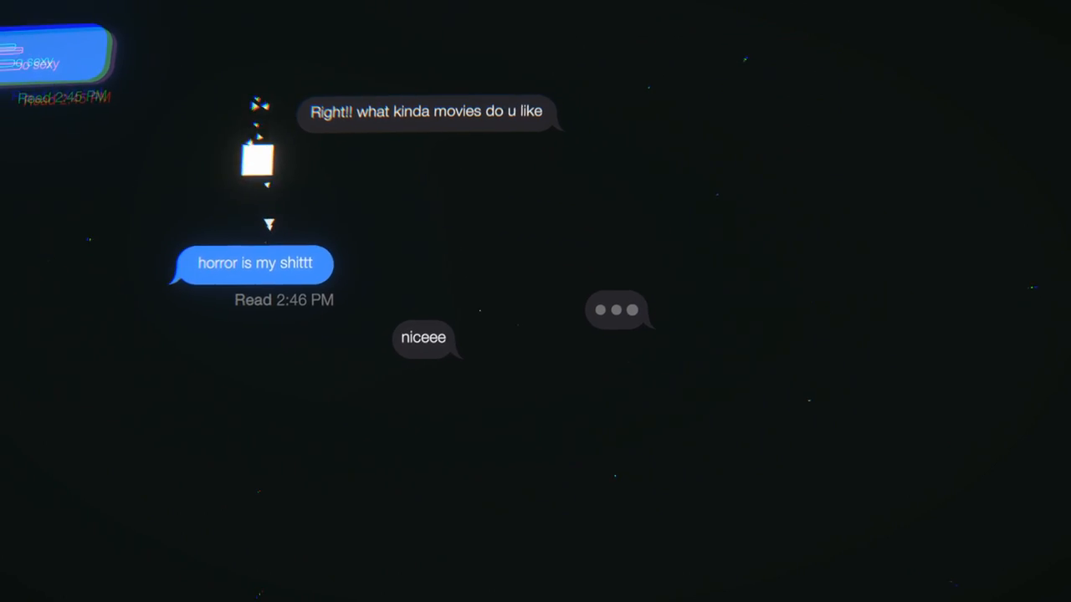
pyautogui.press('Escape')
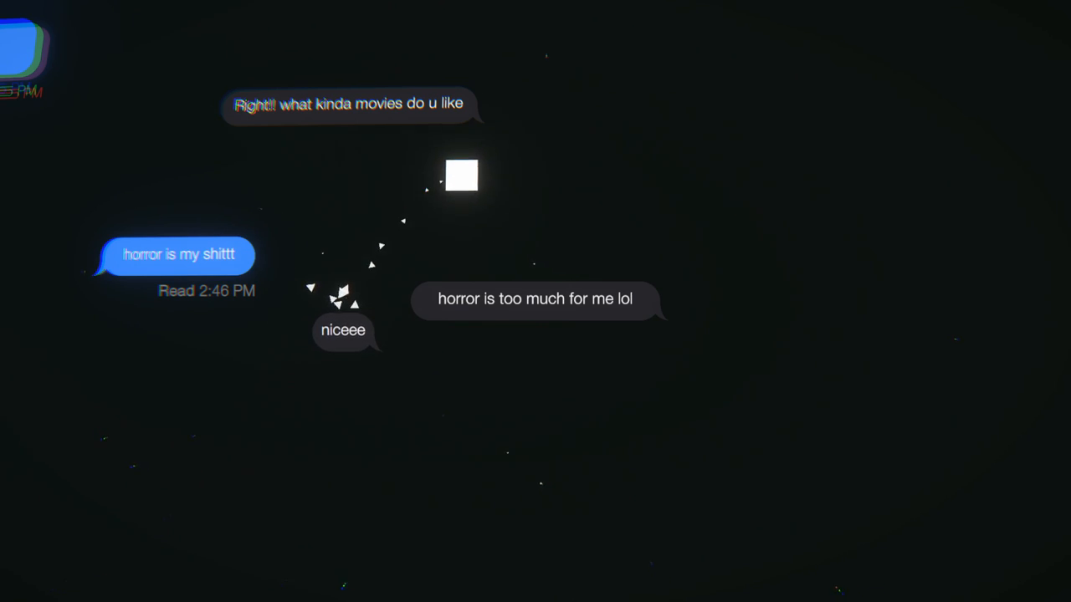
pyautogui.write('ya i get that, some of the classic')
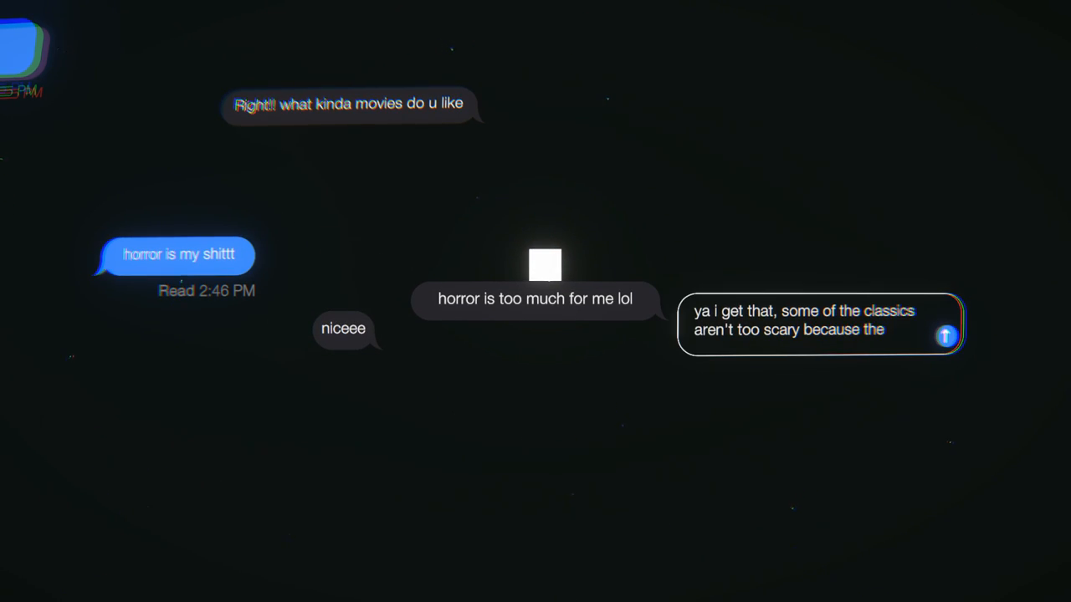
pyautogui.write('special effects are so tr')
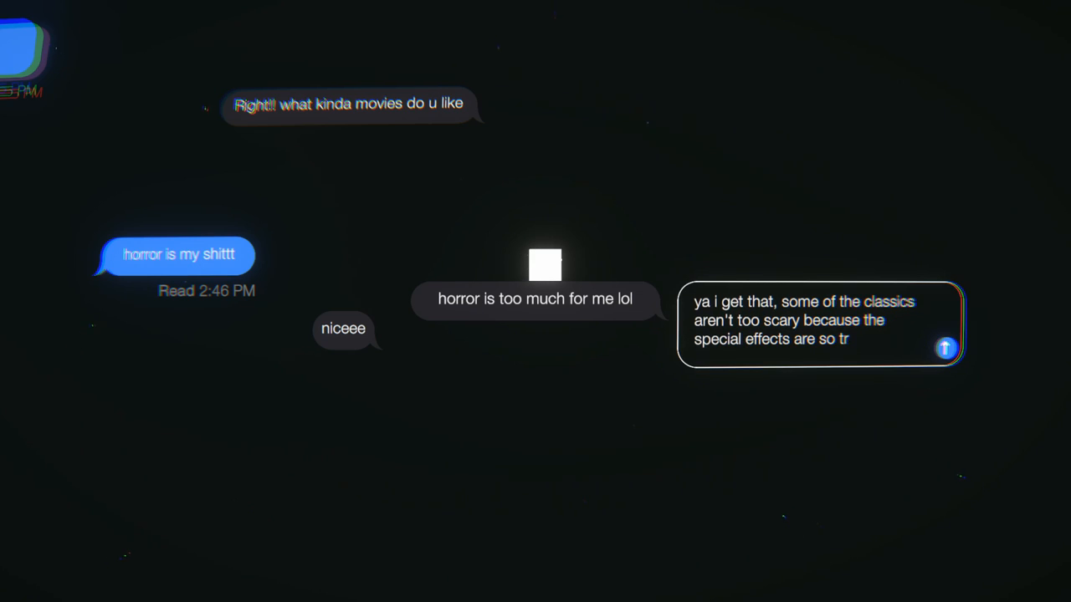
pyautogui.write('bad')
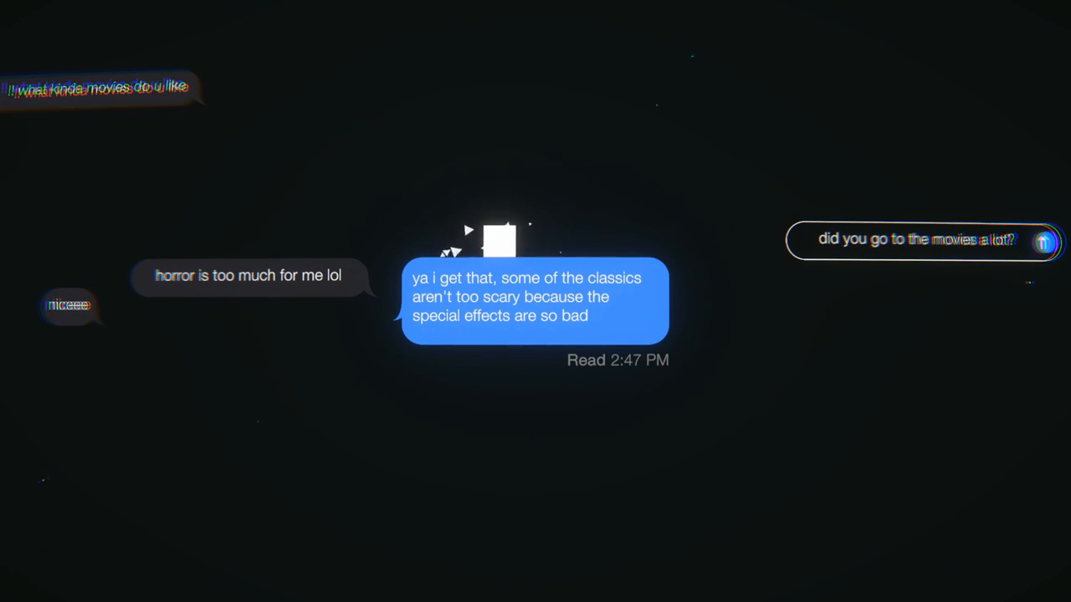
# Step: Send 'did you go to the movies a lot?' and the reply about theaters reopening
pyautogui.click(1041, 242)
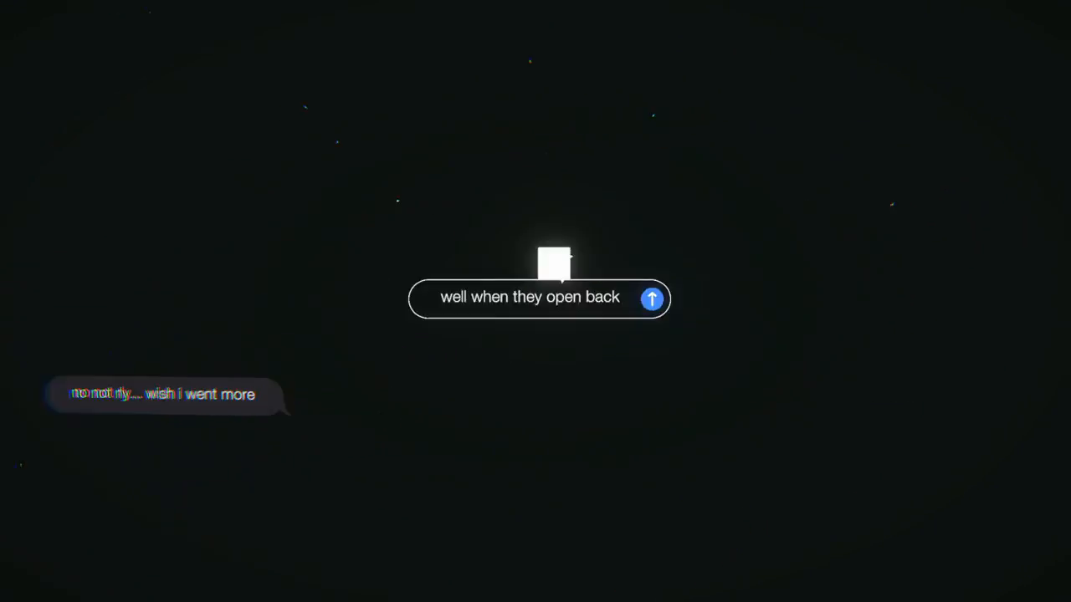
pyautogui.click(650, 298)
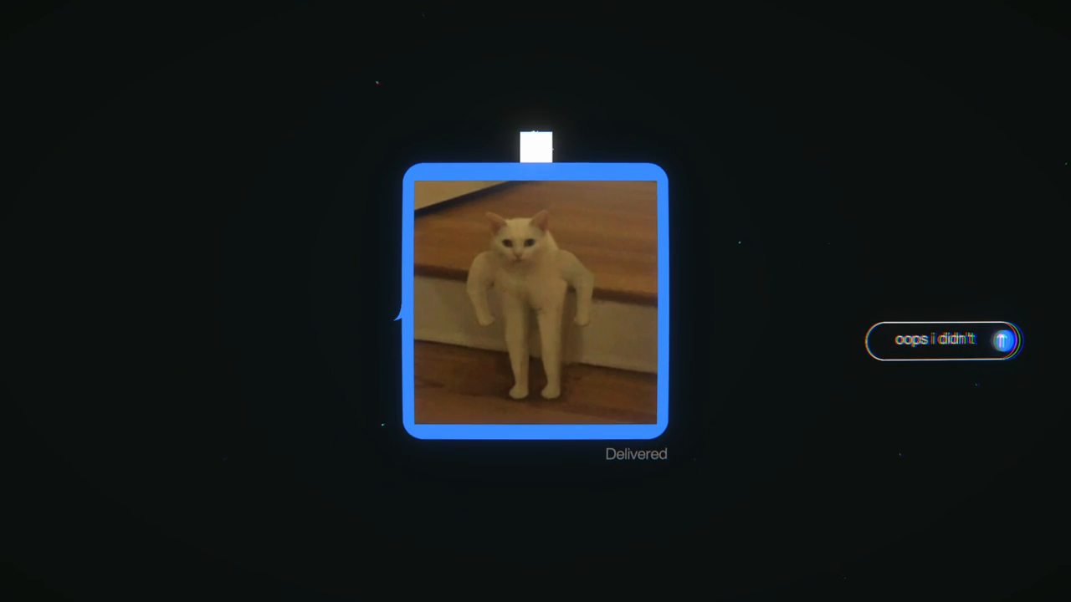
# Step: Send the 'oops i didn't' reply after the cat photo
pyautogui.click(1003, 339)
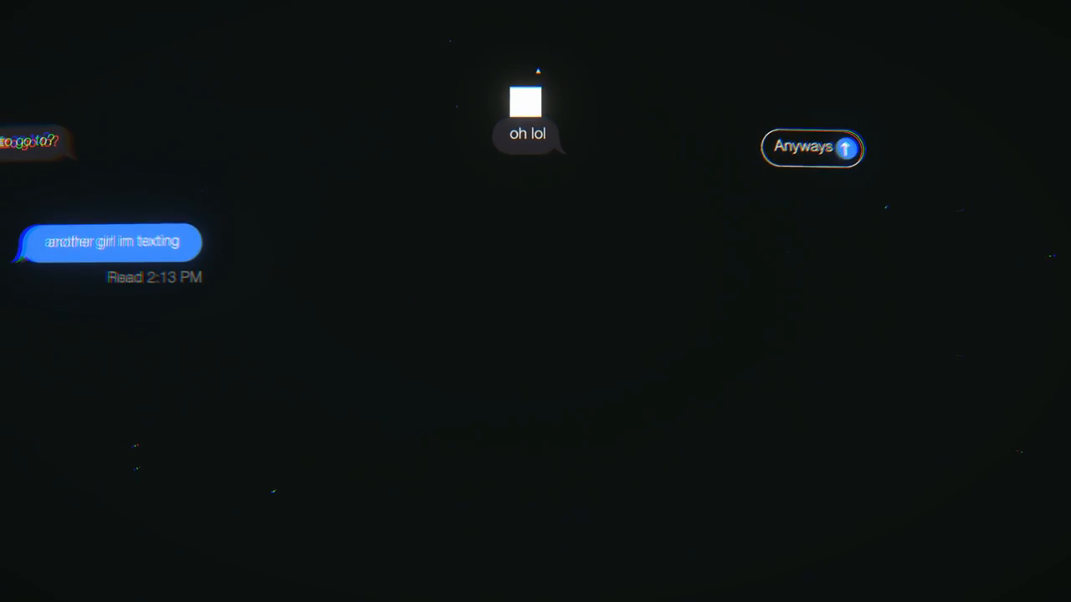
# Step: Send 'Anyways', ask what the friend is up to, then send the sympathetic no-plans reply
pyautogui.click(847, 148)
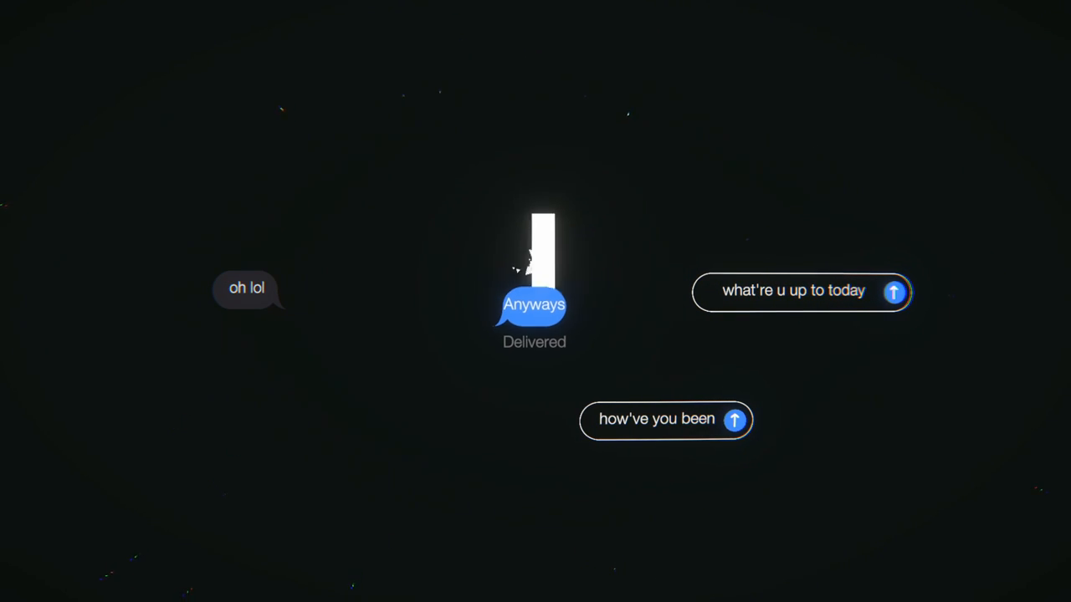
pyautogui.click(892, 293)
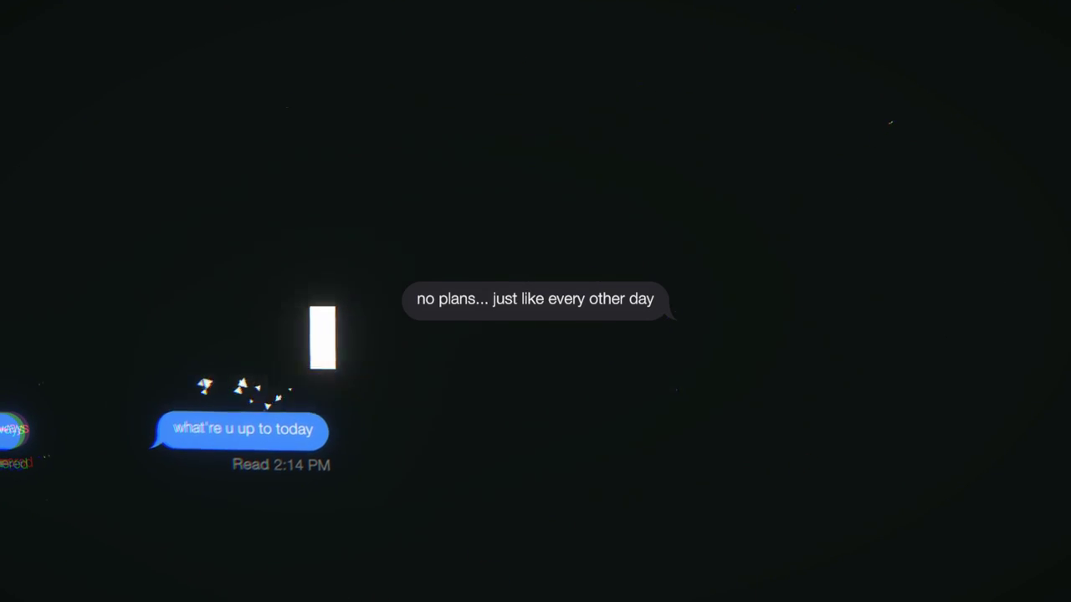
pyautogui.write("I can't stop thinking about you.")
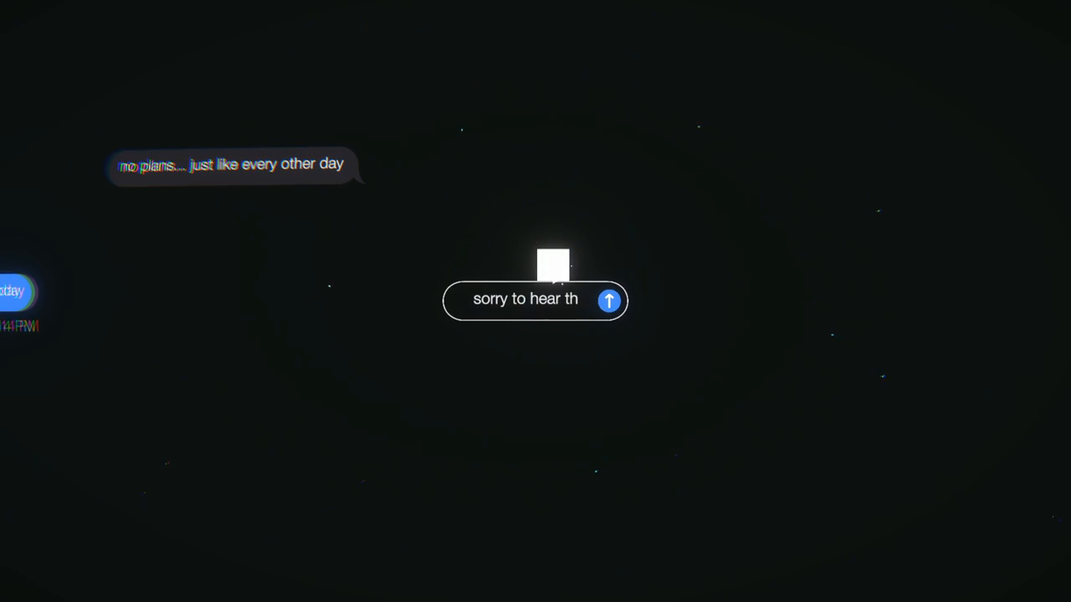
pyautogui.click(610, 301)
pyautogui.write('OH MY GOD. That was really good. L')
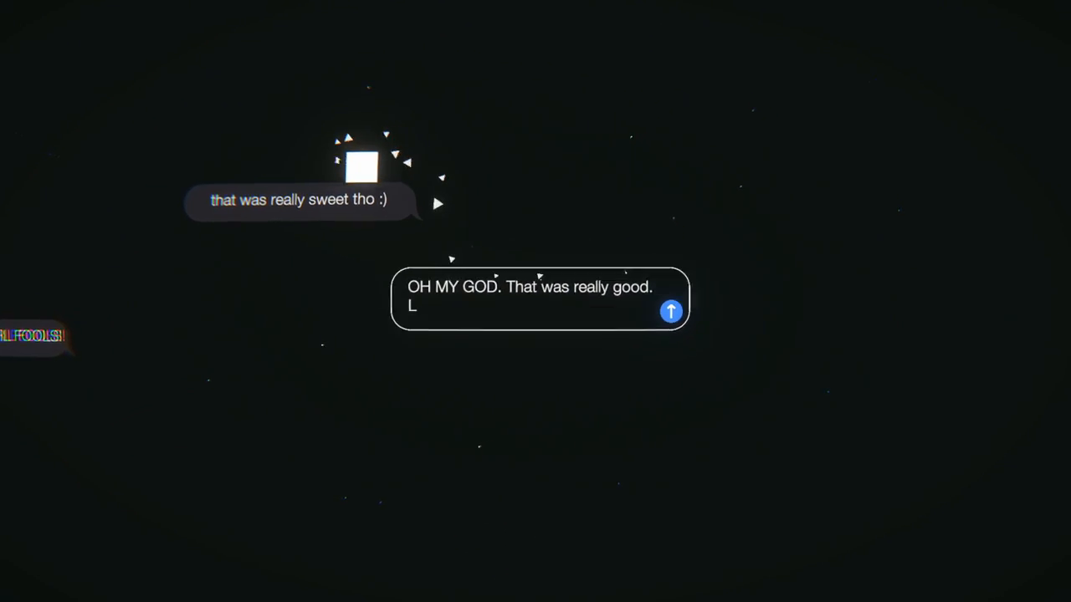
# Step: Send 'That was really good', then 'nope but now my day can be fulfilled, so thanks'
pyautogui.write('mfao')
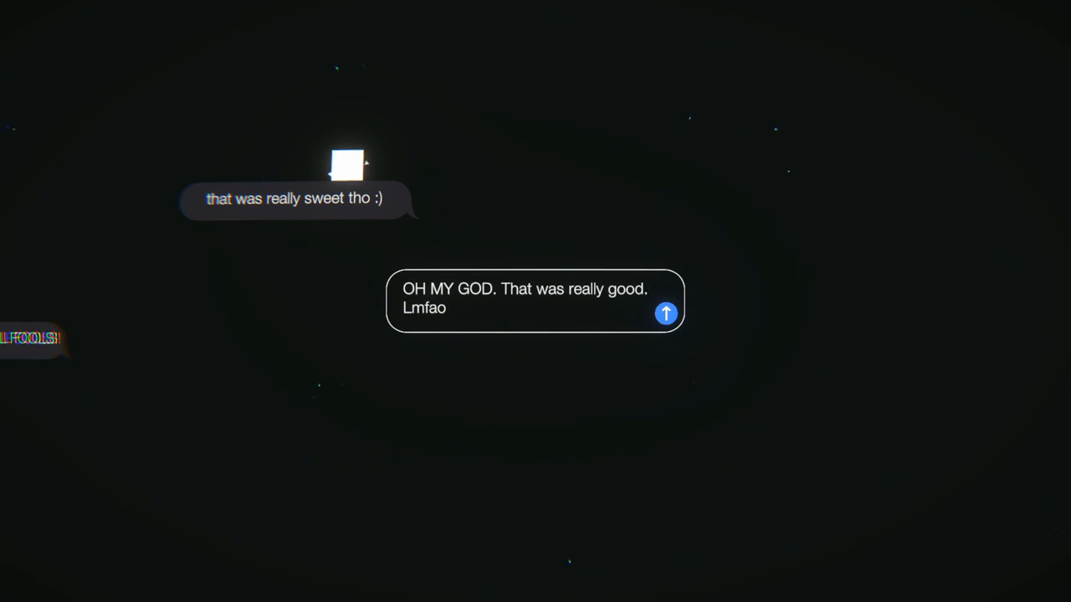
pyautogui.click(664, 314)
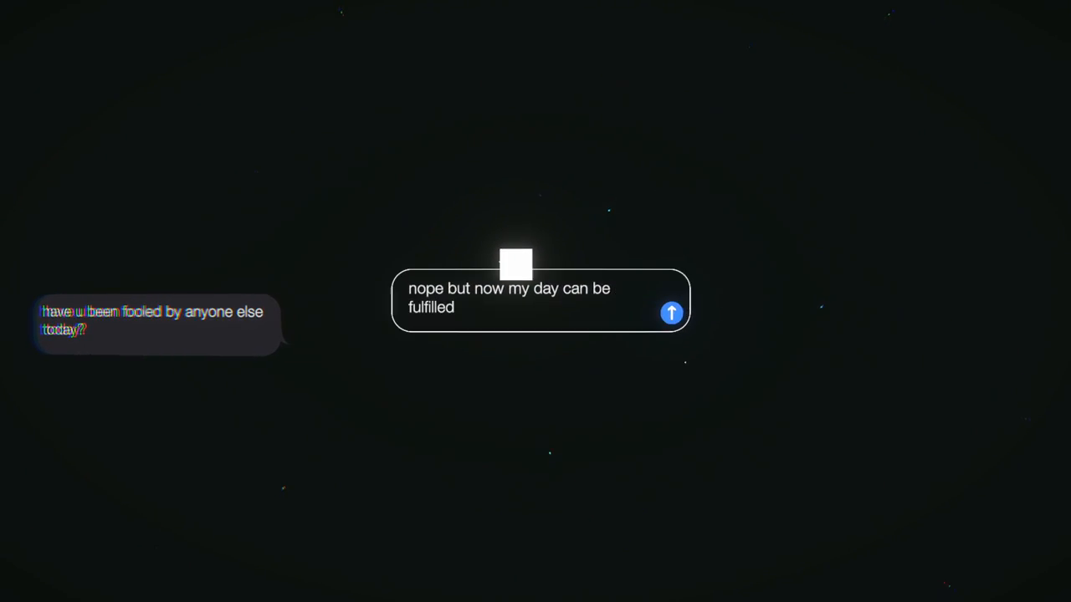
pyautogui.click(670, 312)
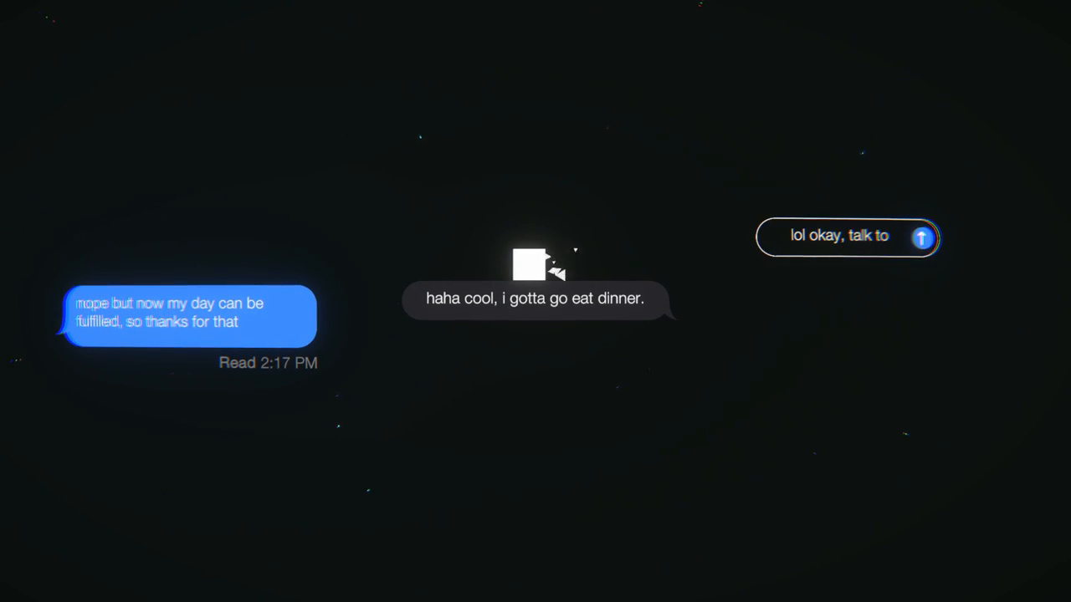
# Step: Send the goodbye-before-dinner reply, then the opening greeting of the new chat
pyautogui.click(922, 235)
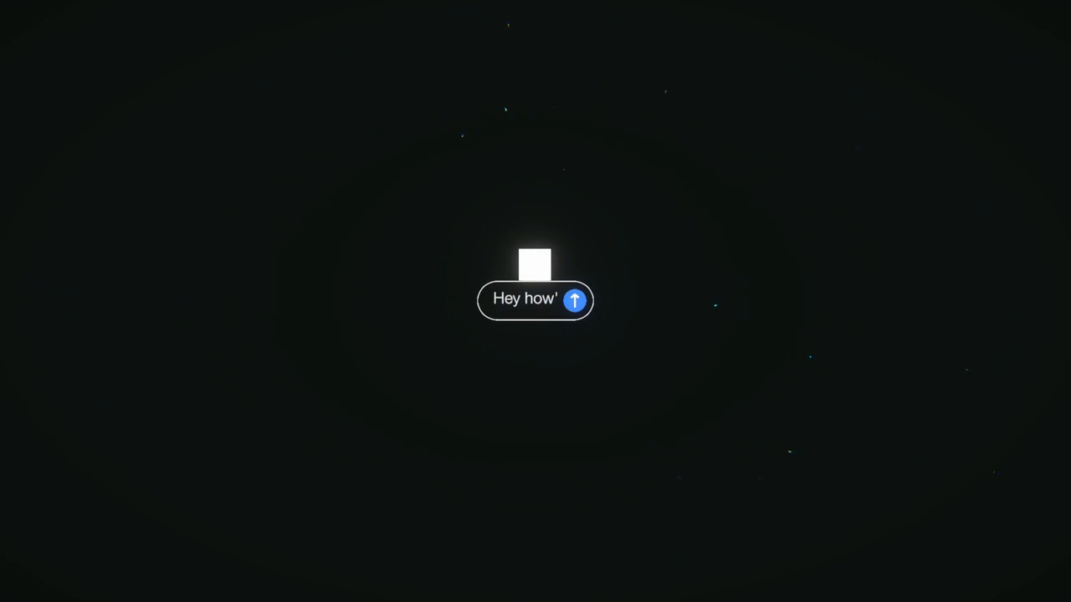
pyautogui.write('s')
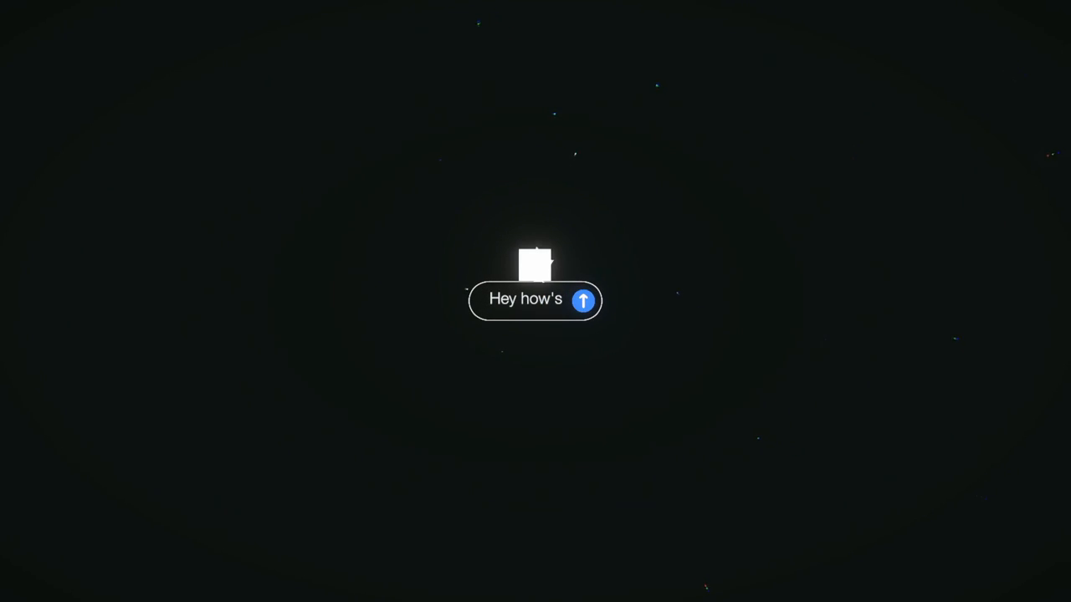
pyautogui.click(584, 300)
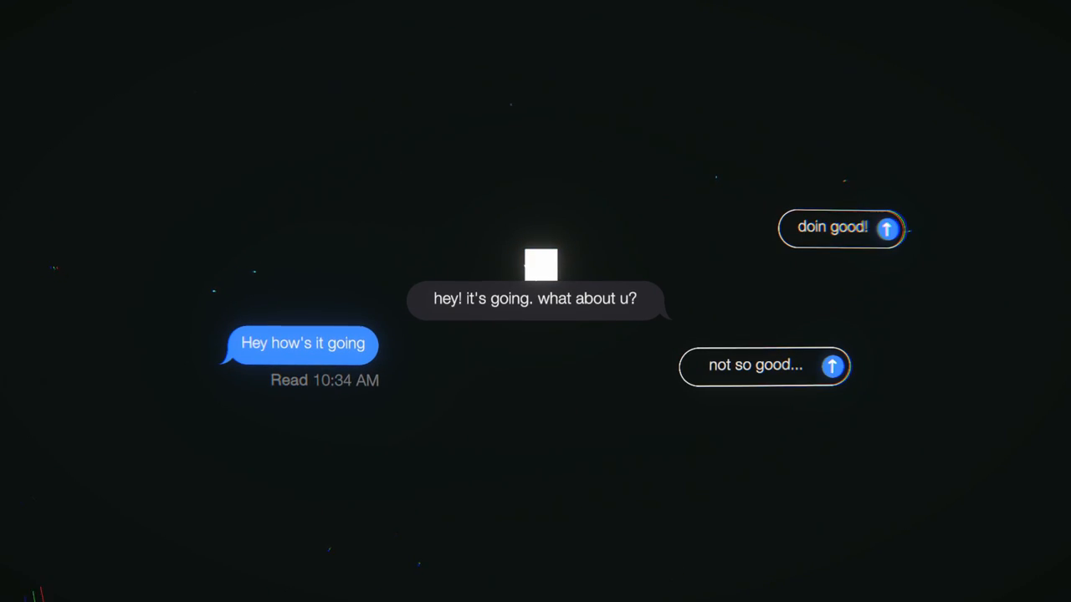
pyautogui.moveTo(669, 394)
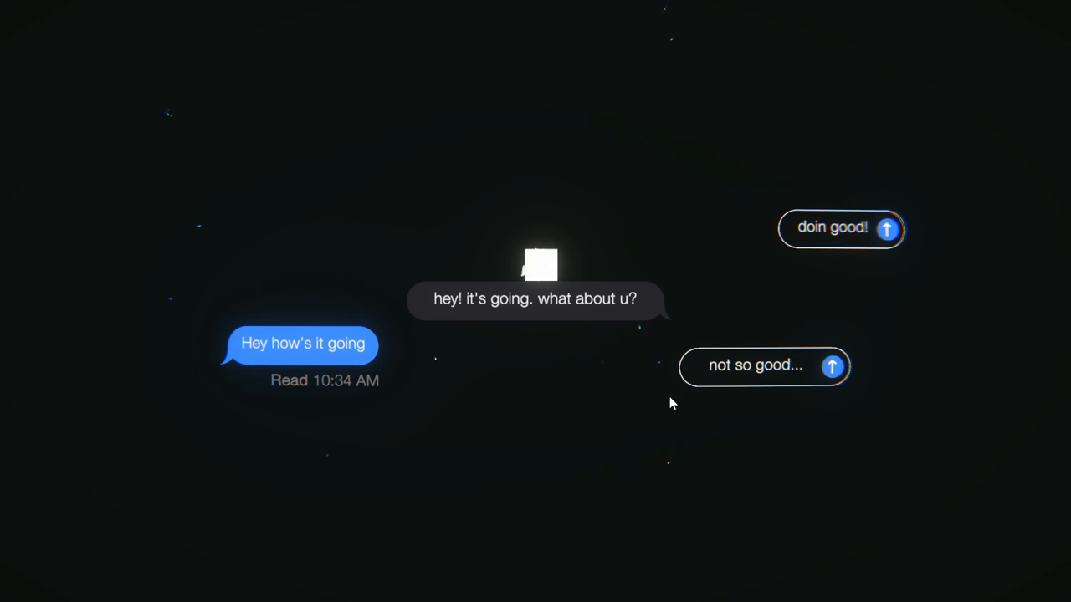
pyautogui.moveTo(256, 363)
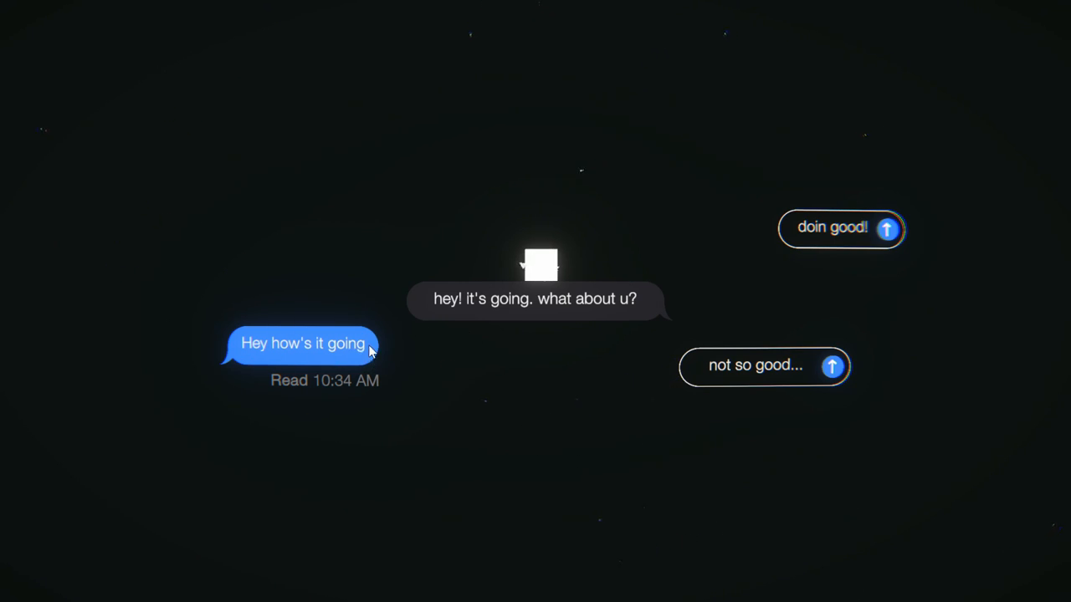
pyautogui.moveTo(404, 386)
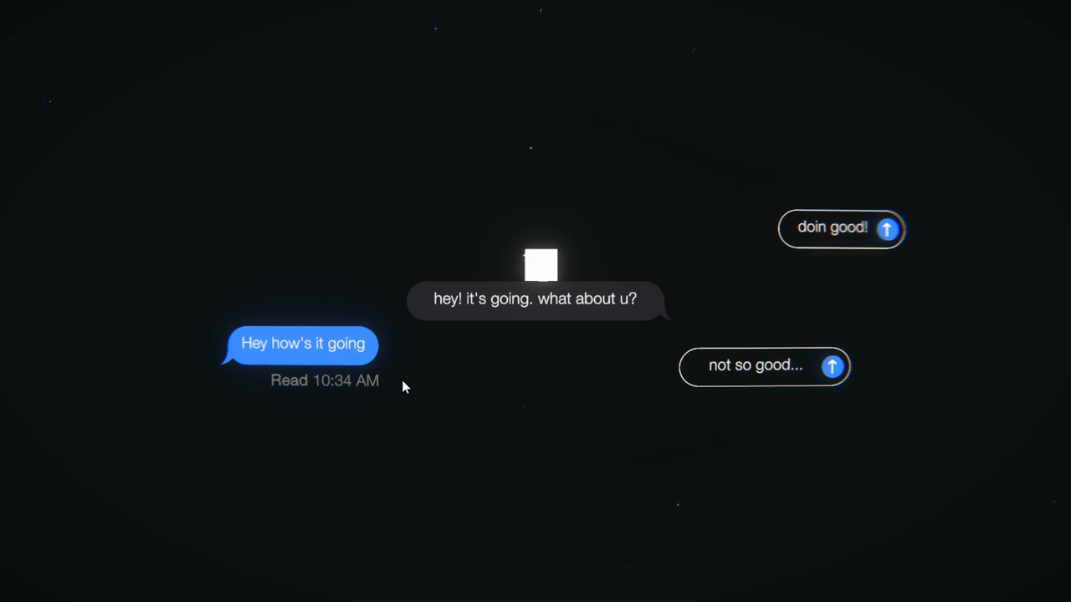
pyautogui.moveTo(410, 422)
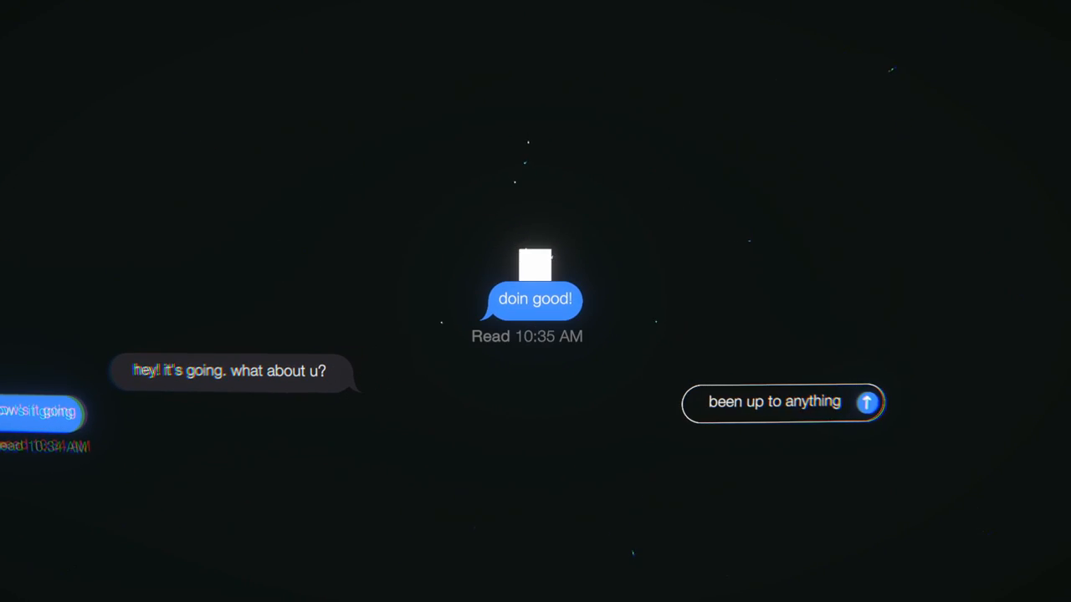
# Step: Send the hiking and harmonica news replies, then 'lol thanks'
pyautogui.write('interesting?')
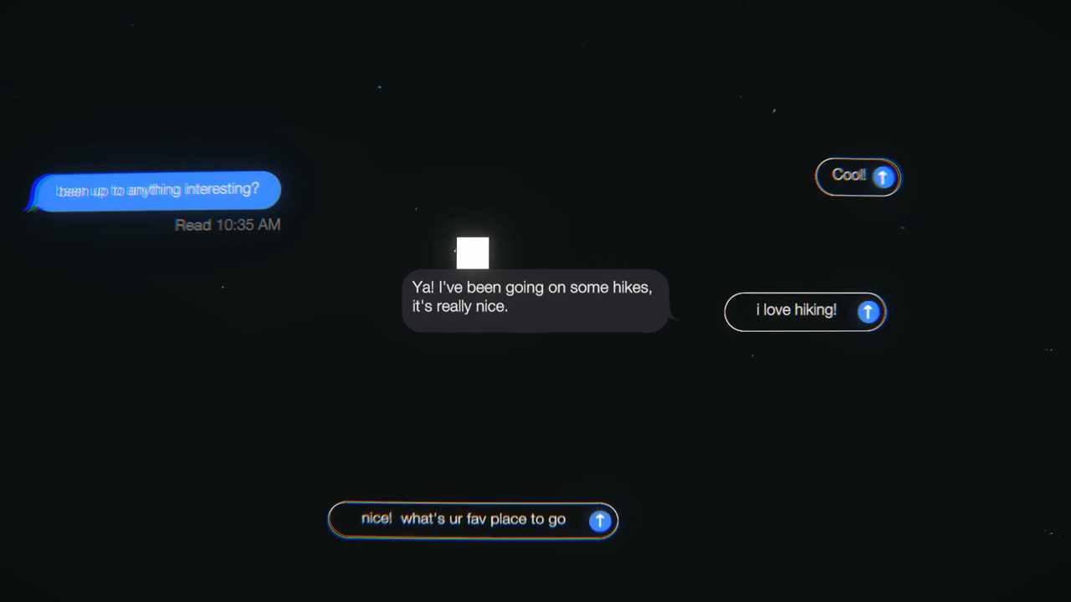
pyautogui.write('hiking')
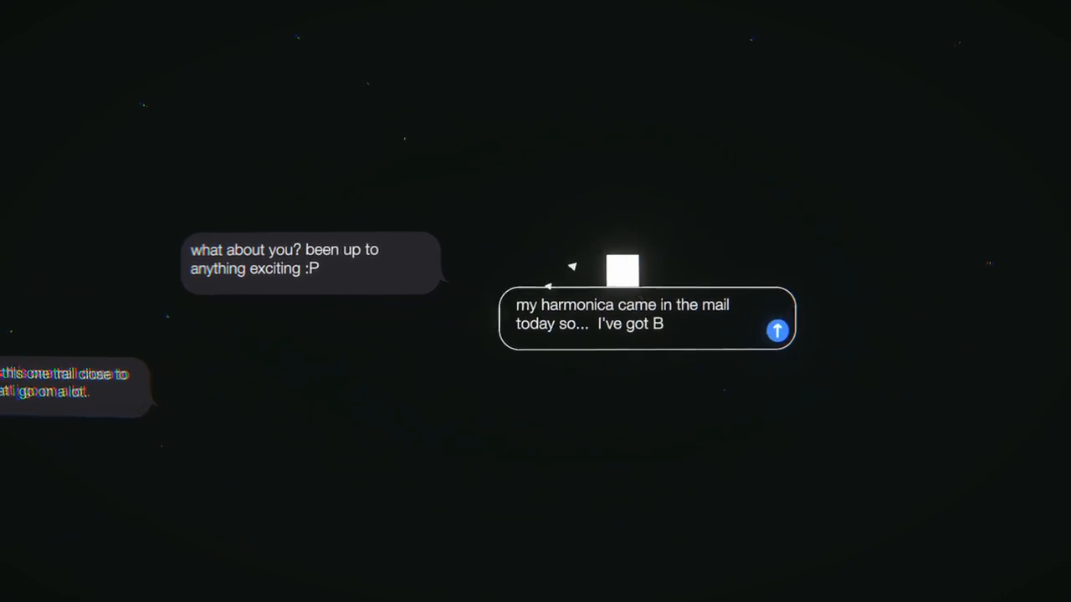
pyautogui.click(777, 330)
pyautogui.write('lol')
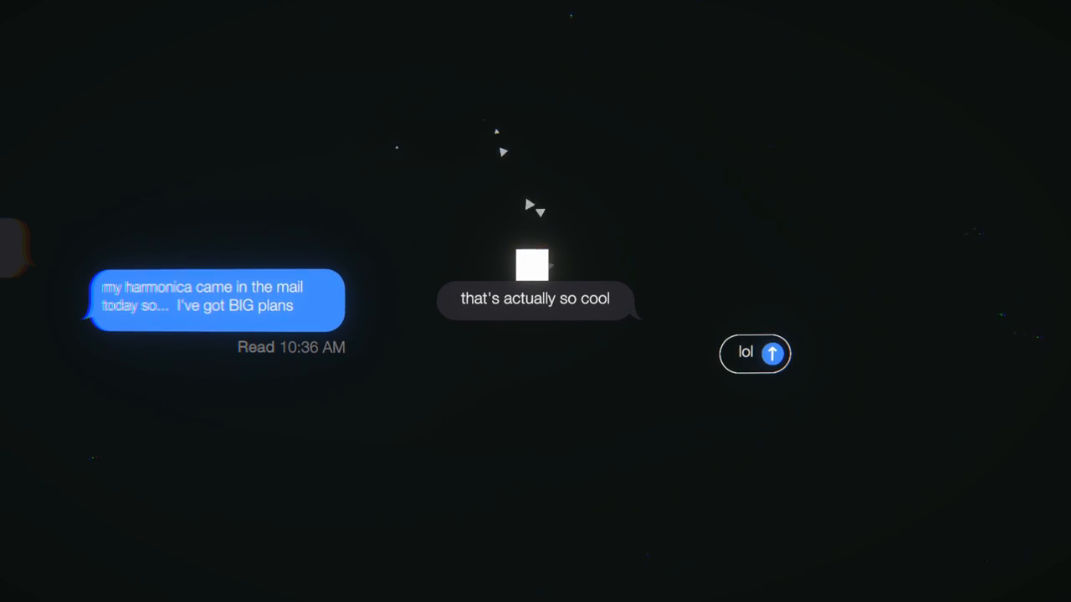
pyautogui.write('thanks')
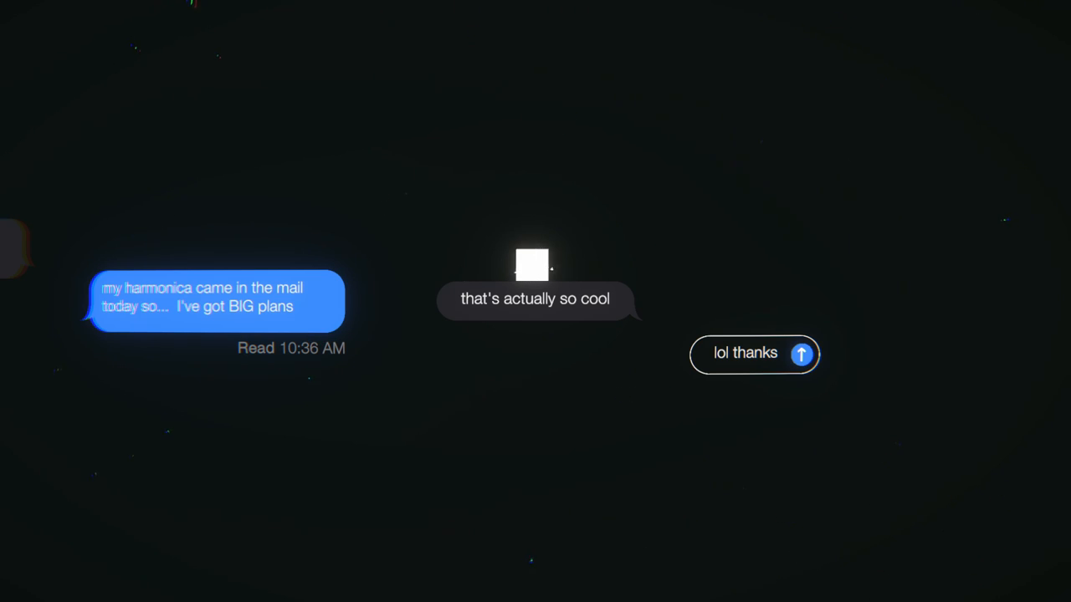
pyautogui.click(801, 353)
pyautogui.write('can I ask')
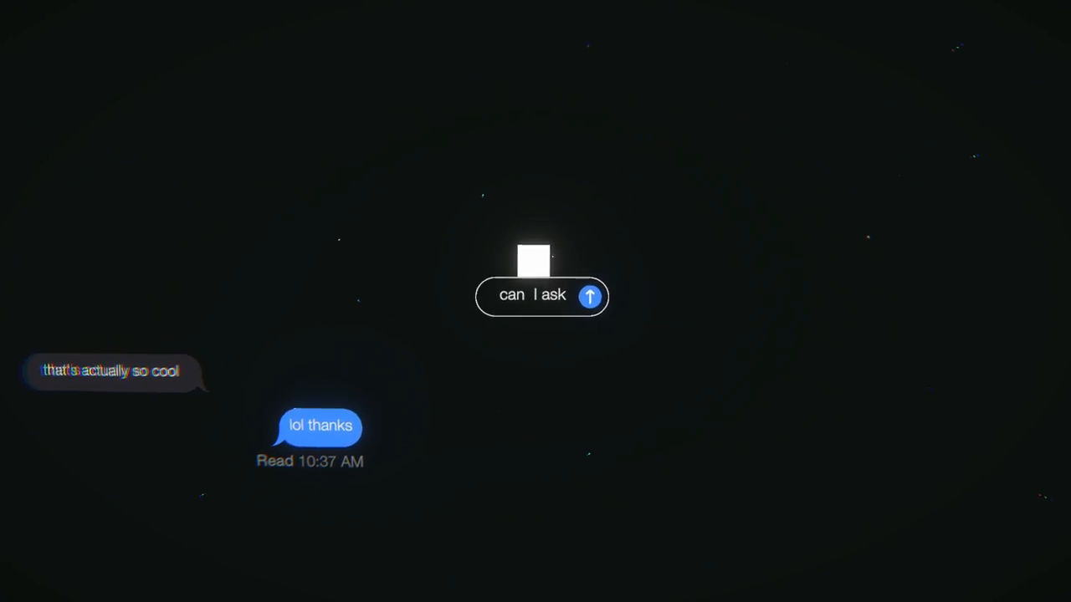
# Step: Send the last-school-week message, then 'can't wait for next year tho but the worst part of life is waiting'
pyautogui.write("can't believe we're in our last week of school")
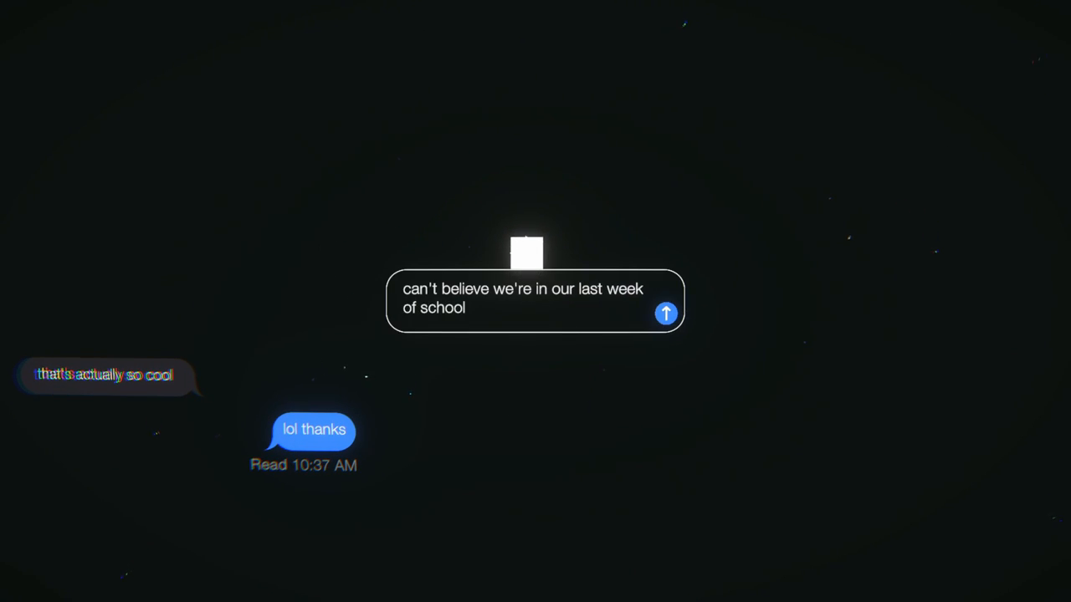
pyautogui.click(664, 314)
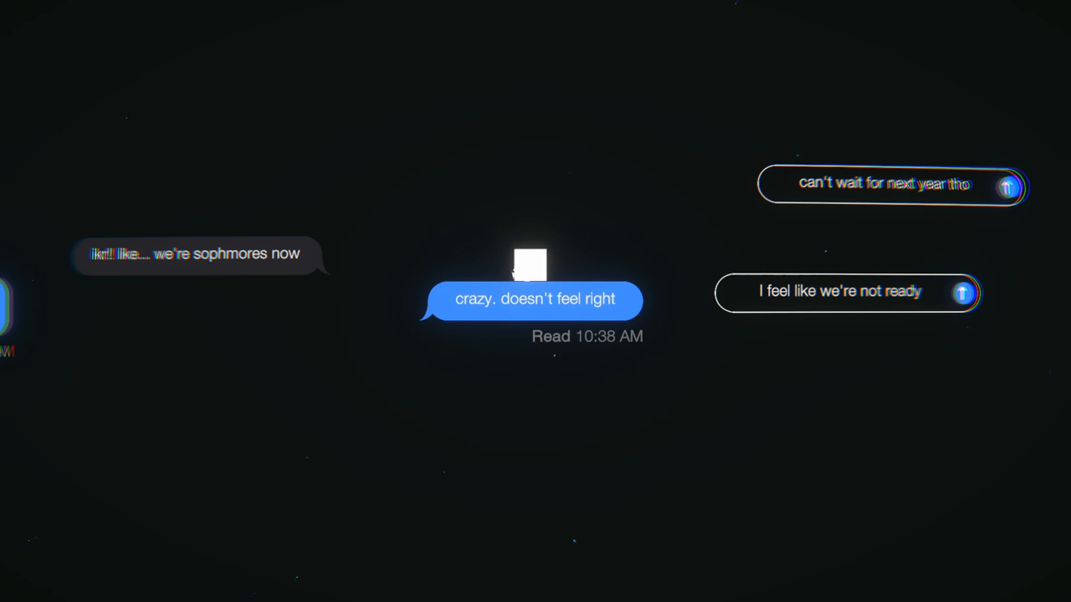
pyautogui.moveTo(536, 263)
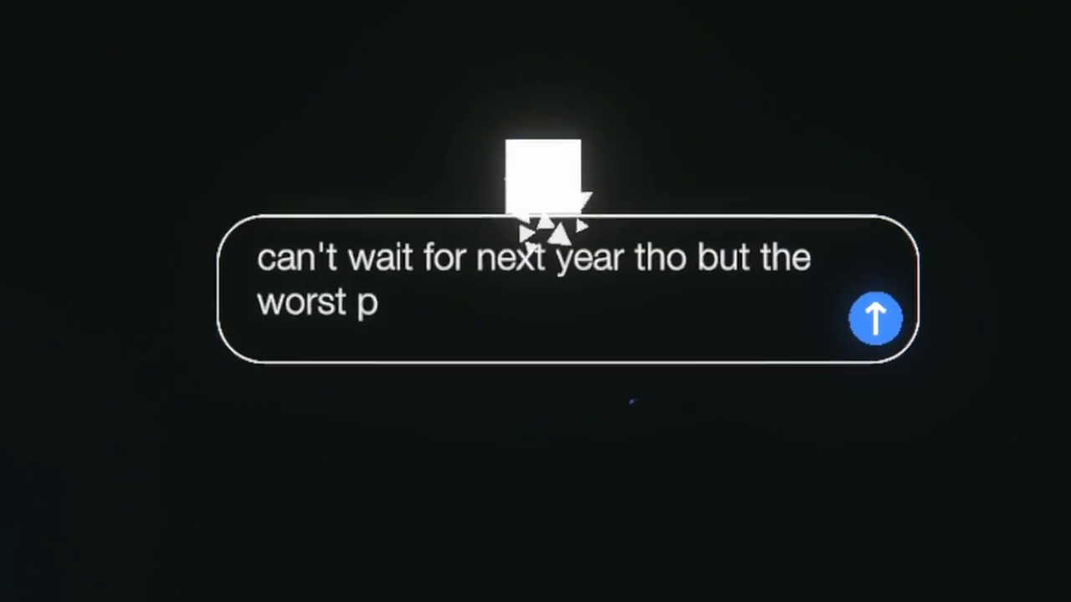
pyautogui.write('art of life is waiting. u')
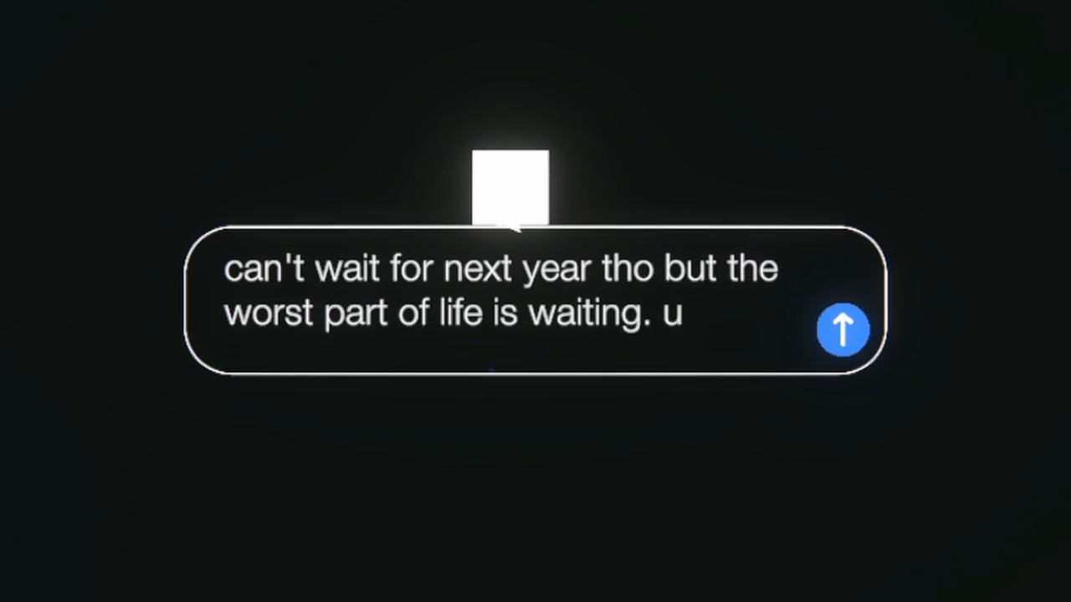
pyautogui.write('nless i have someone')
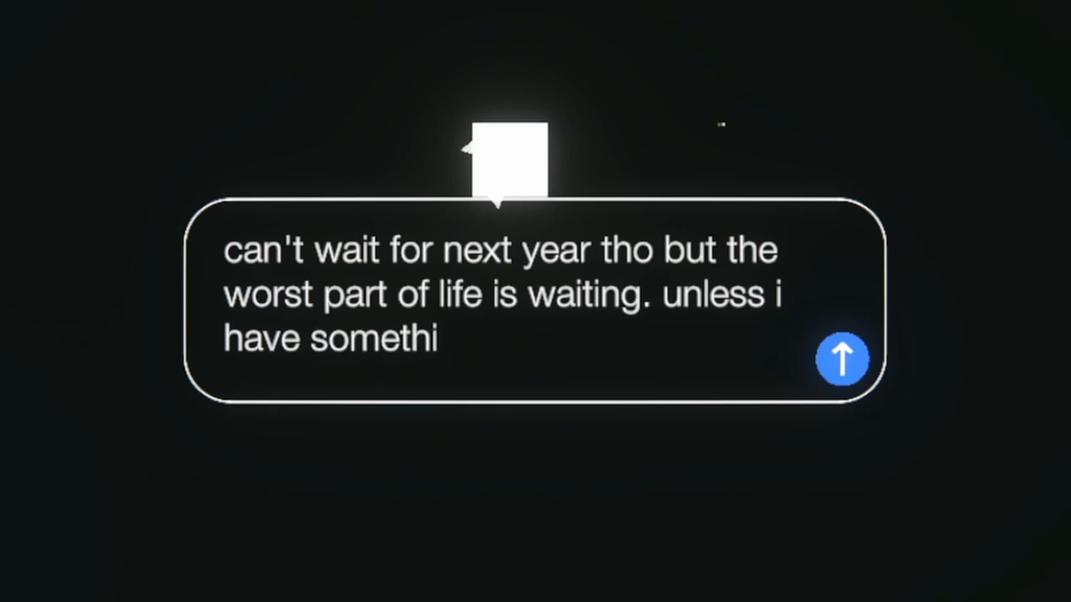
pyautogui.click(840, 359)
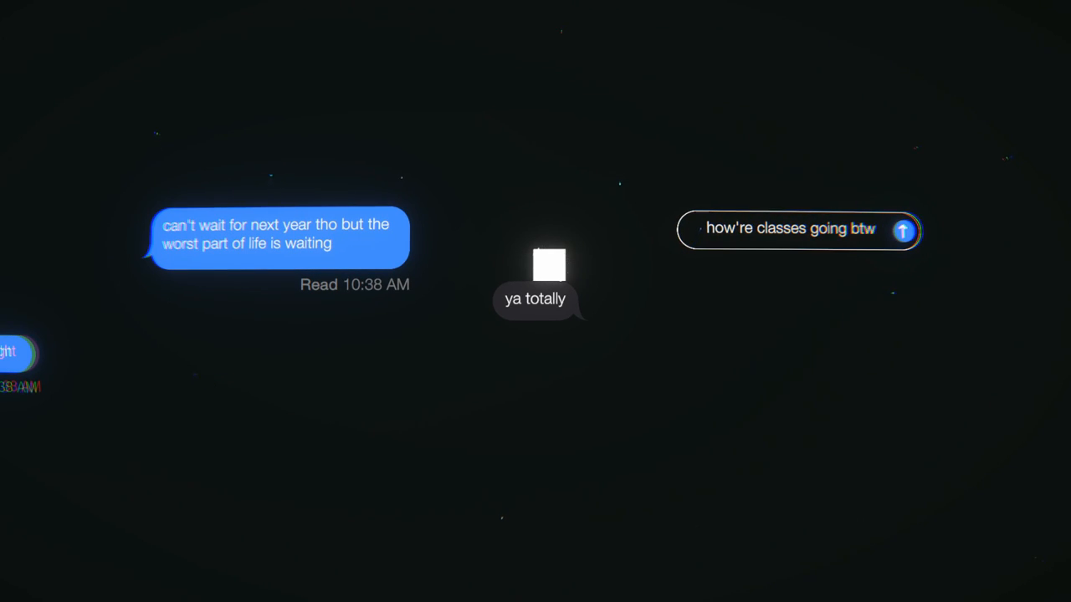
# Step: Send the 'ya probably' reply and draft the 'that wouldn't happen' CEO-of-Caronavirus answer
pyautogui.click(901, 230)
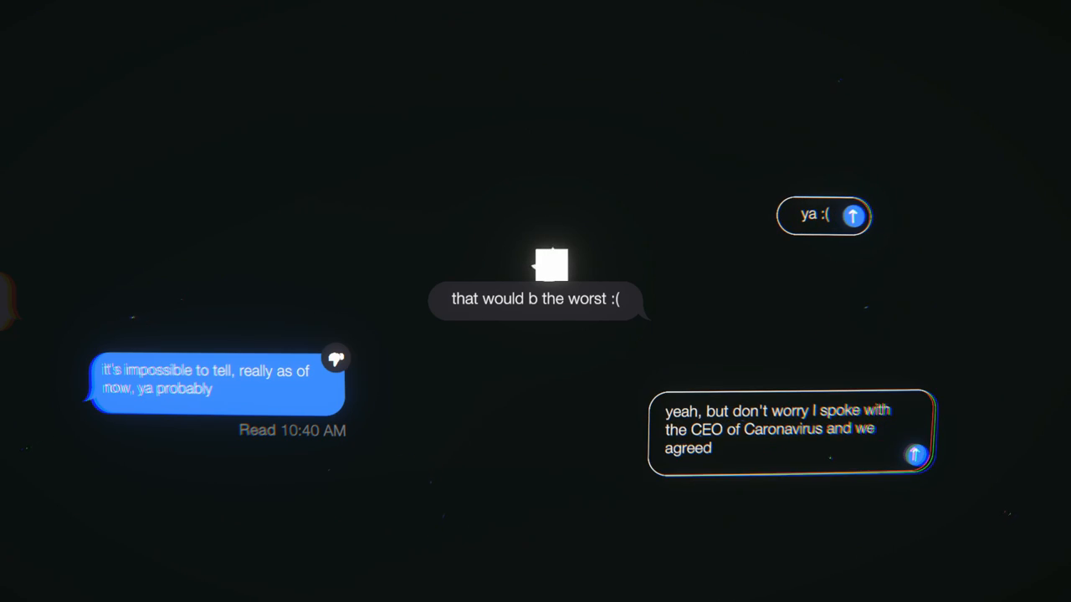
pyautogui.write("that wouldn't happen")
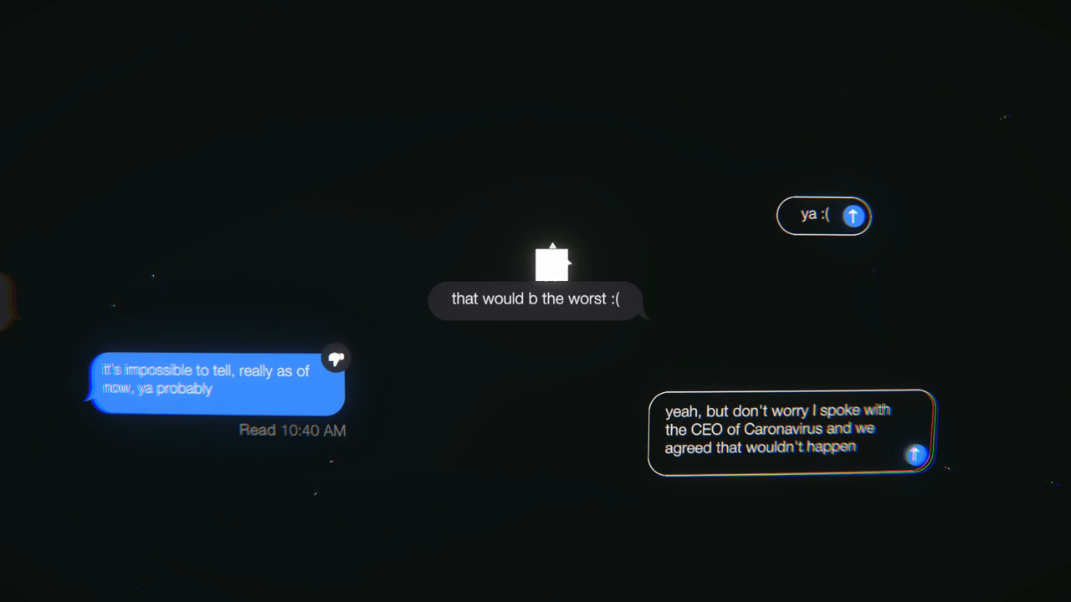